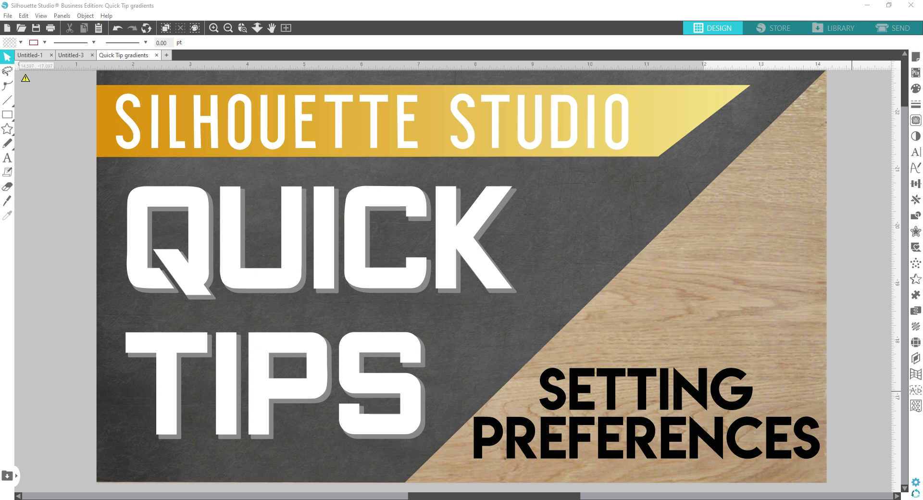
mouse_move(897, 270)
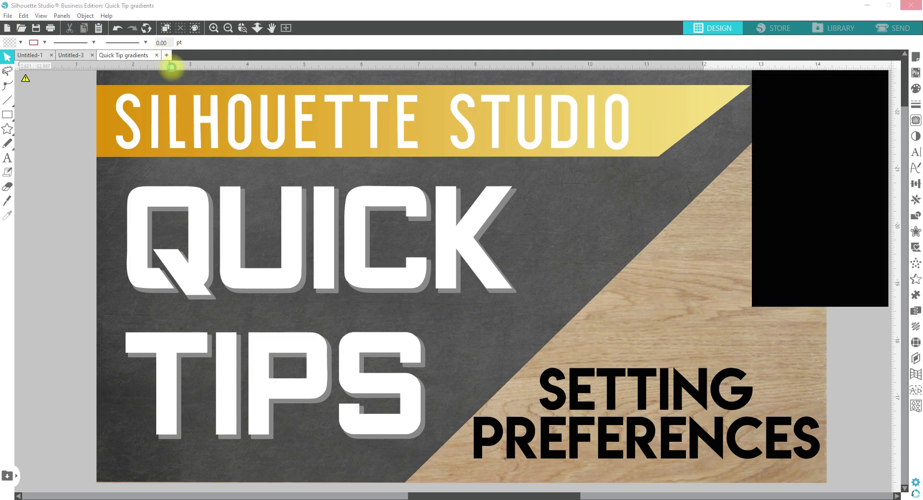
Create a new blank document and show its 12 × 12 inch page setup
click(166, 55)
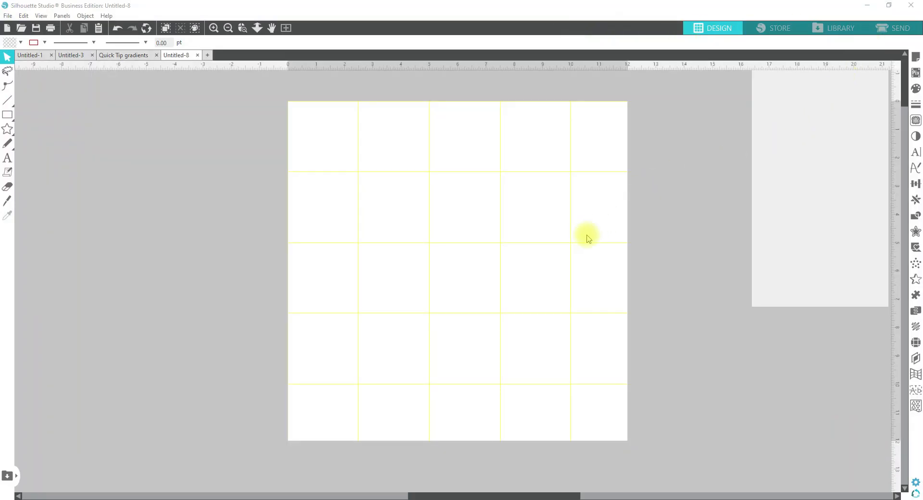
click(916, 56)
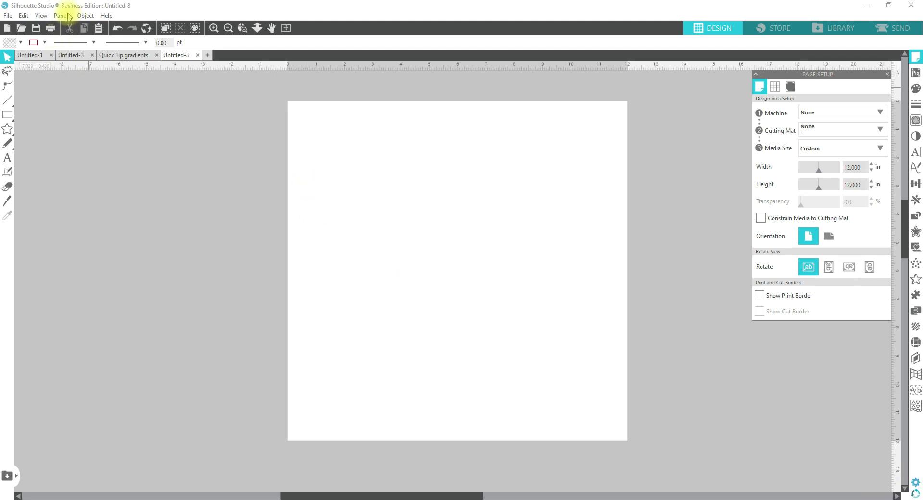
Browse the View menu, then the Edit menu, to reach Preferences
click(40, 16)
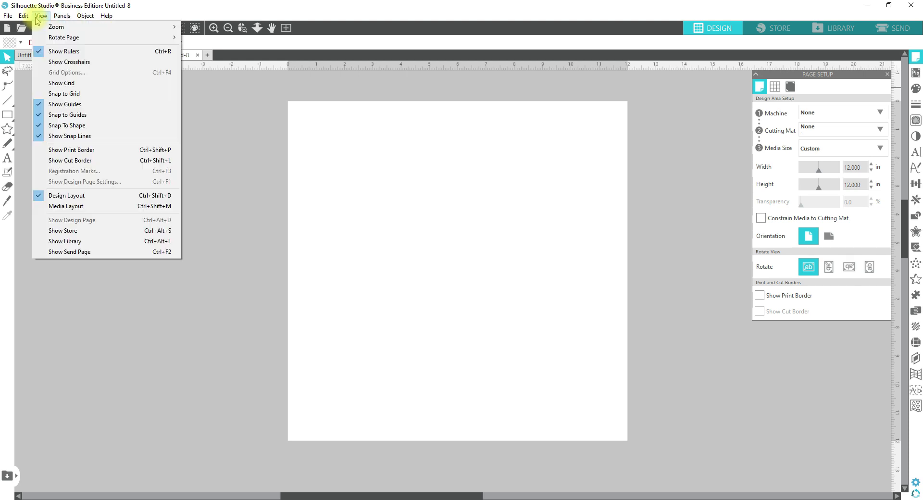
click(23, 16)
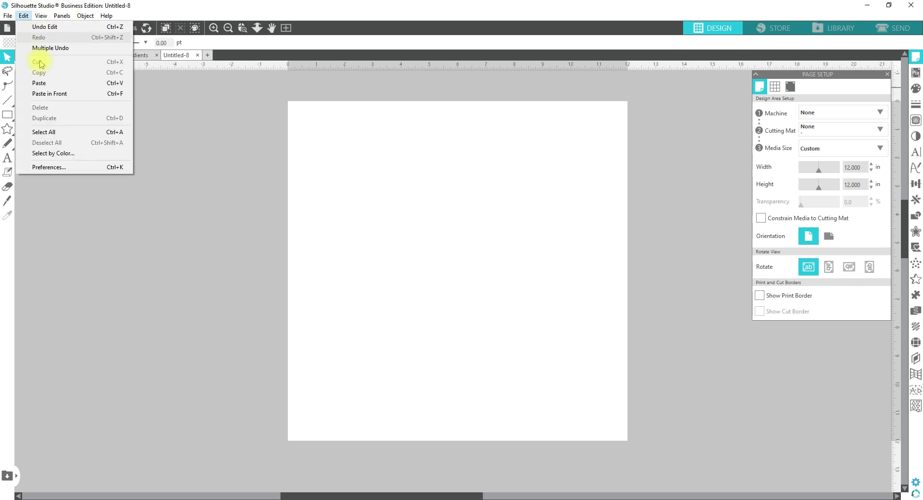
mouse_move(111, 169)
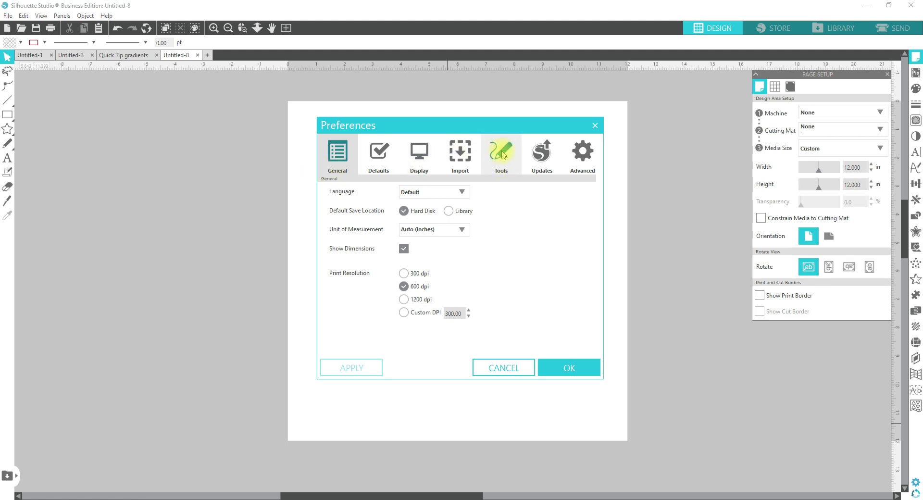
On the Tools tab, set After Using Knife and After Using Eraser to Choose Select
click(500, 153)
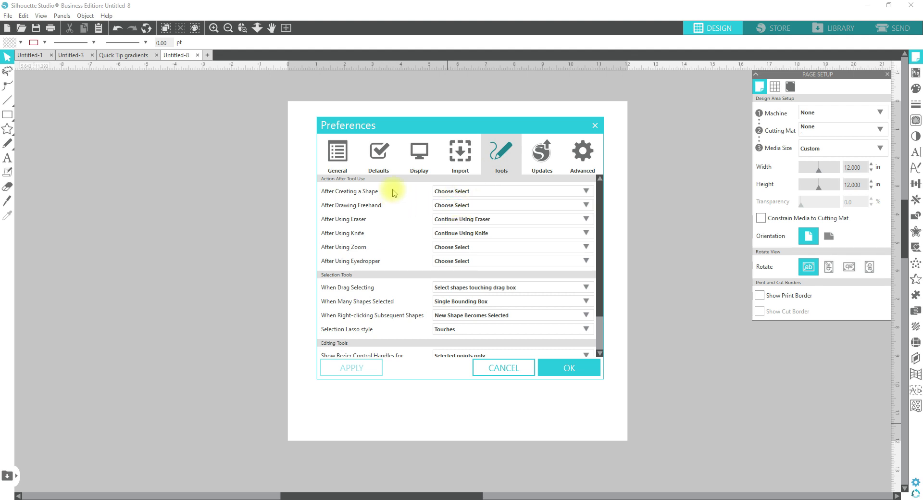
click(511, 261)
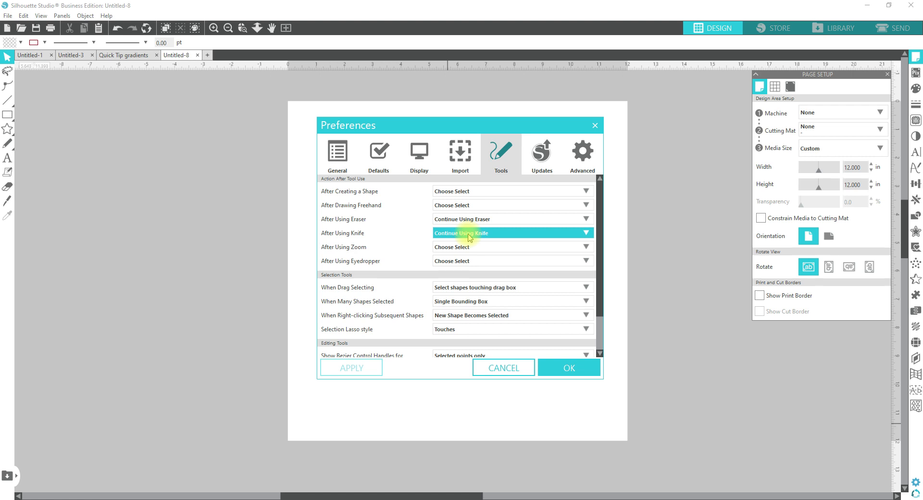
click(510, 233)
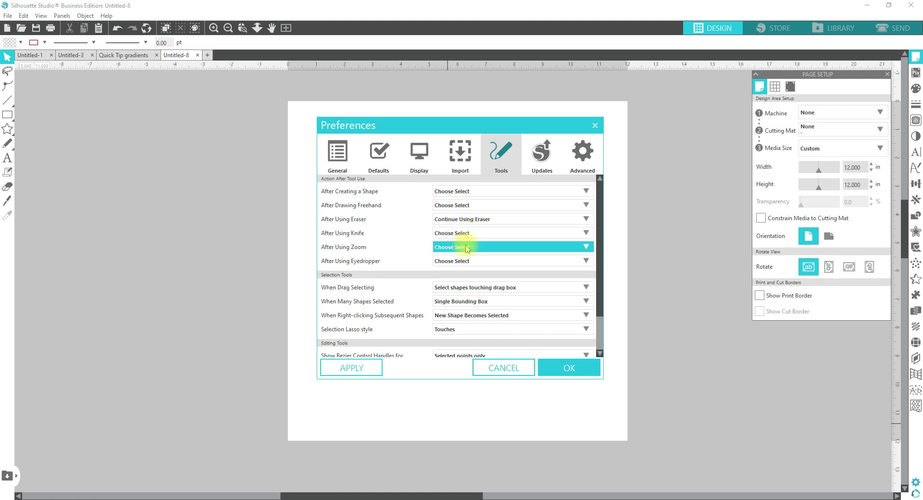
mouse_move(465, 191)
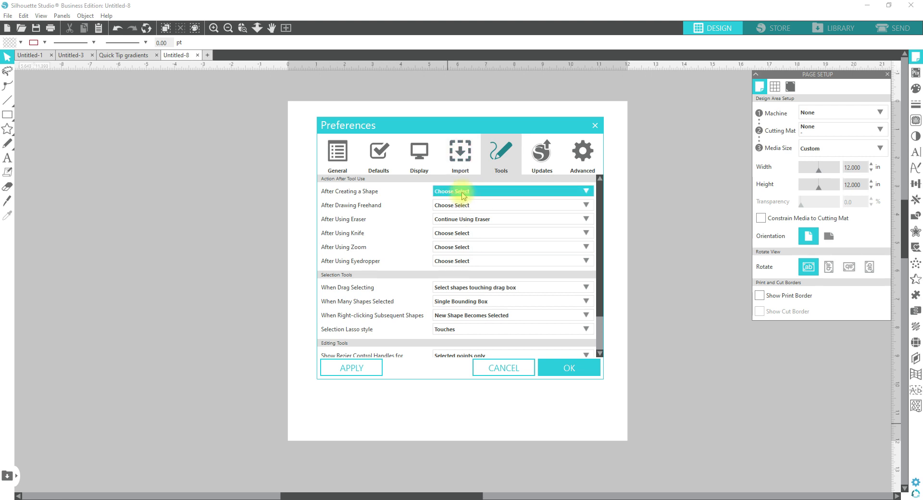
click(511, 219)
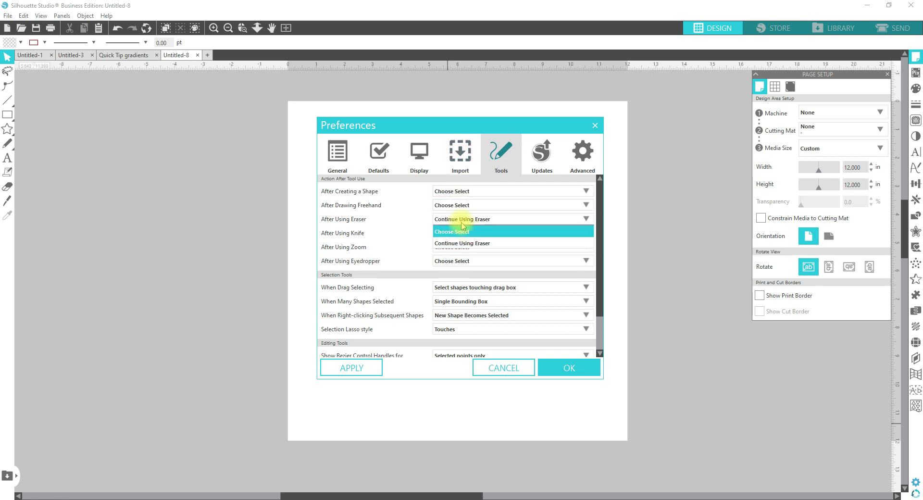
click(462, 231)
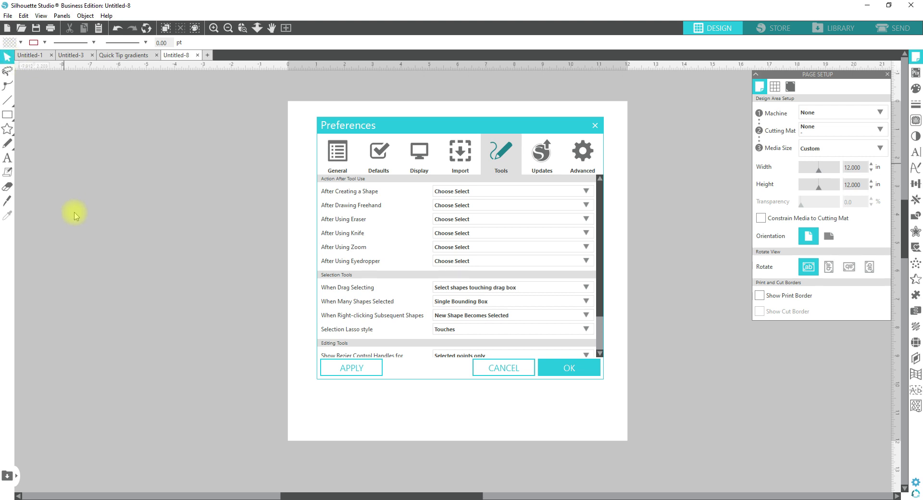
mouse_move(72, 244)
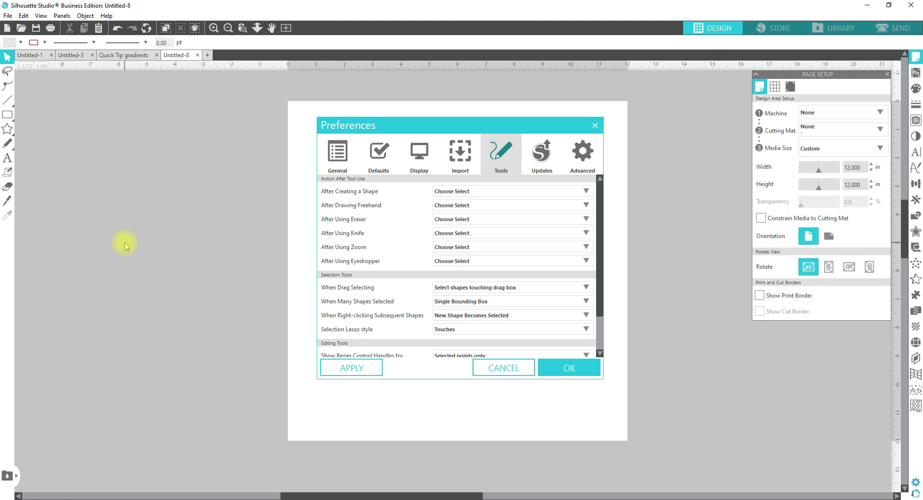
mouse_move(333, 294)
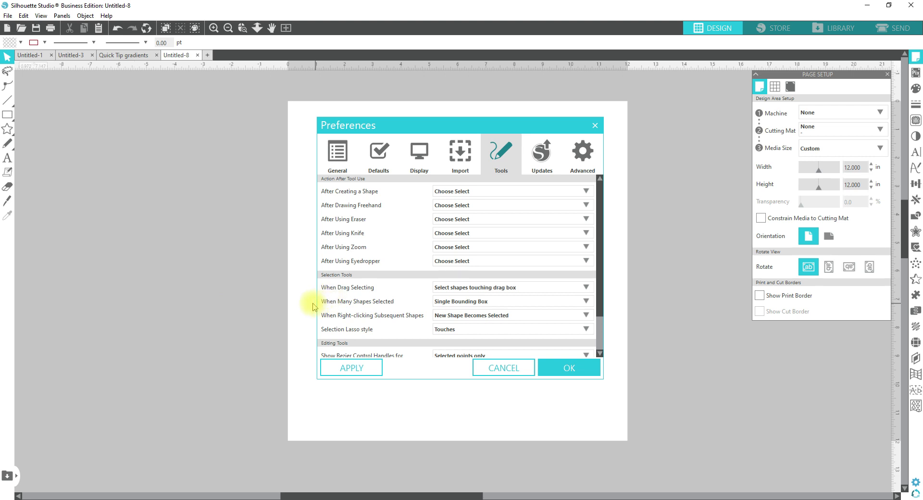
mouse_move(300, 309)
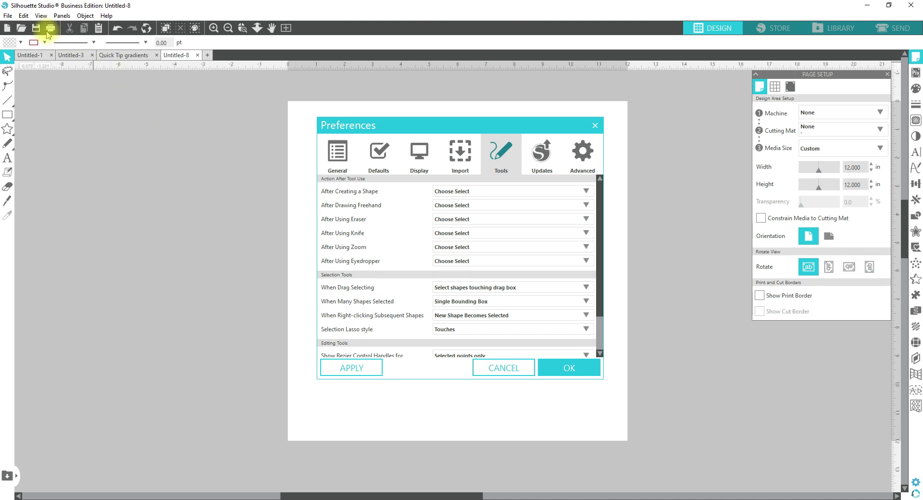
mouse_move(6, 61)
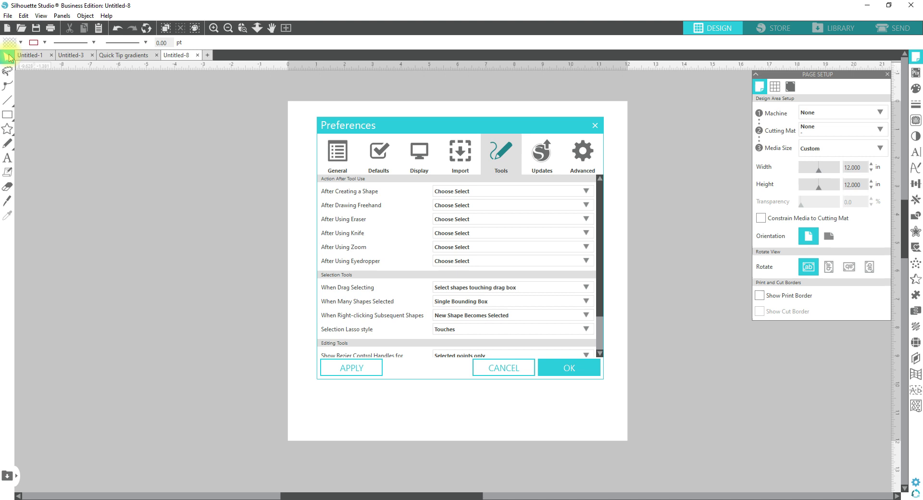
mouse_move(461, 283)
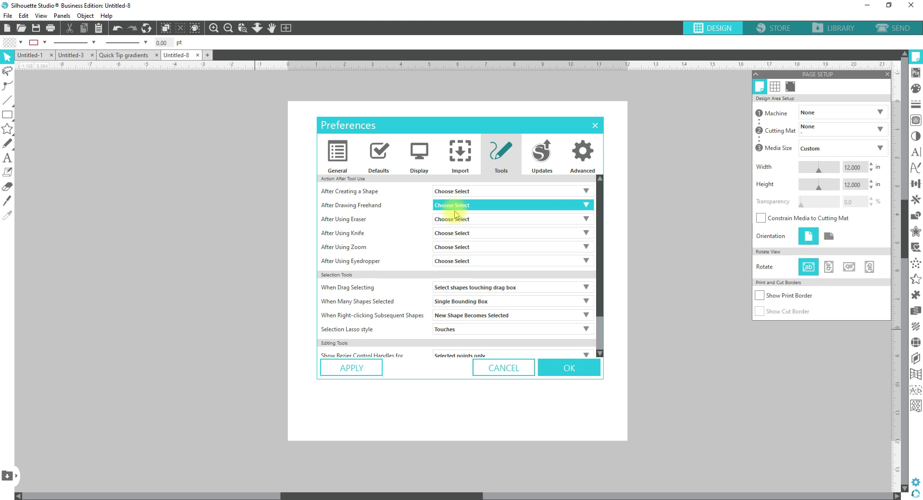
mouse_move(464, 223)
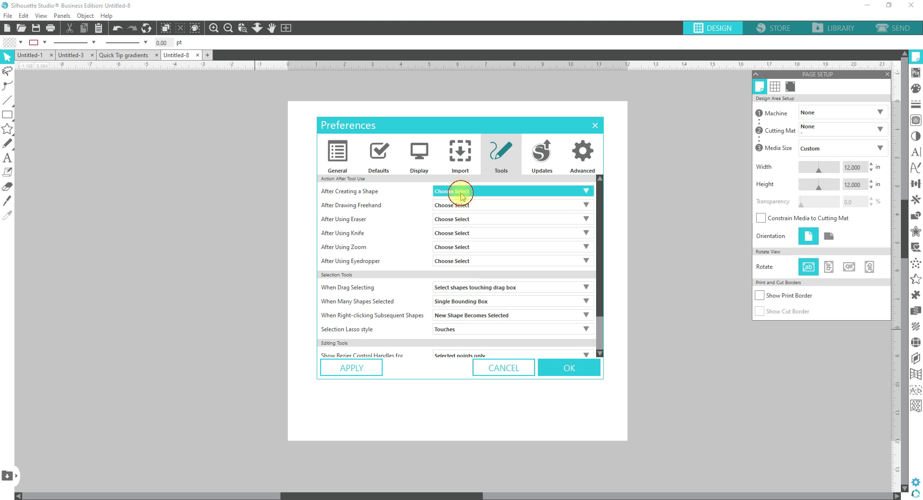
Set After Creating a Shape to Continue Drawing Shapes and confirm Preferences with OK
click(511, 205)
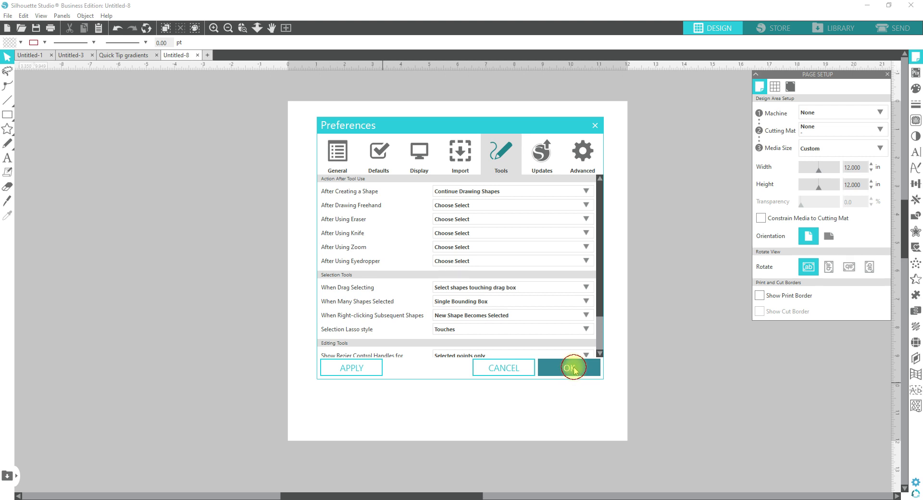
click(568, 367)
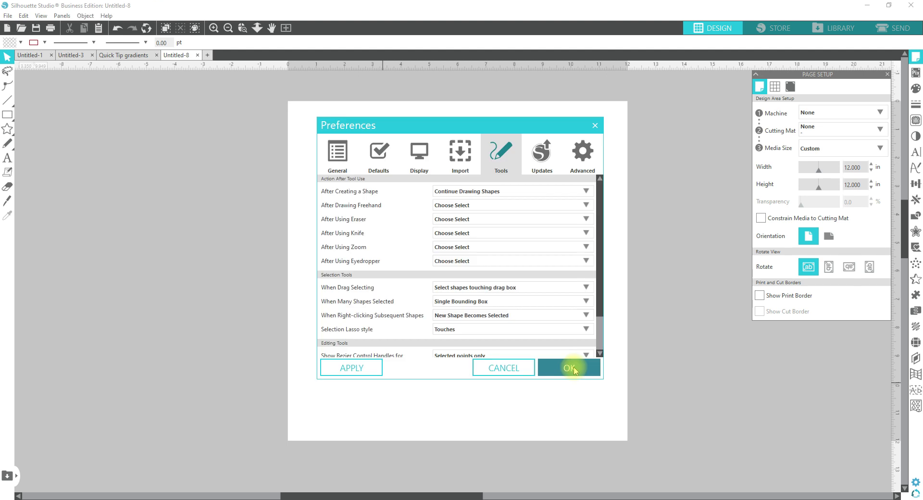
click(568, 367)
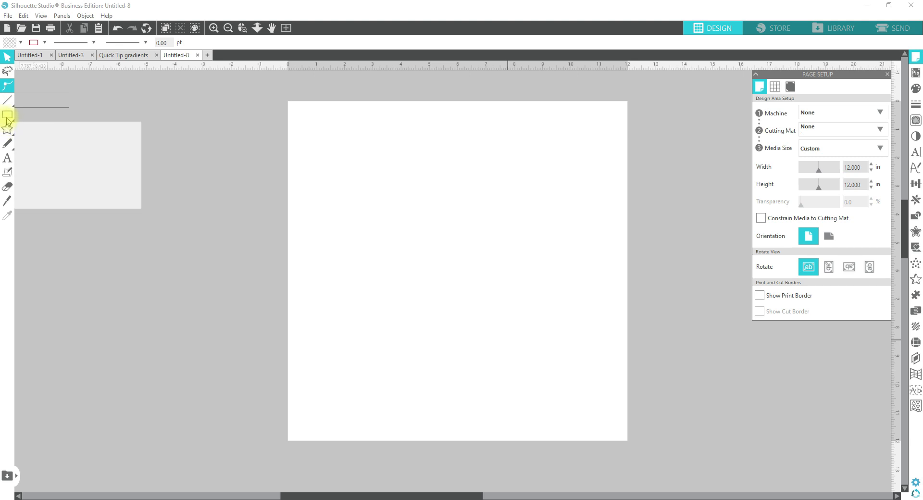
Draw a large rectangle, a small one to its right, and a thin tall one below
click(8, 114)
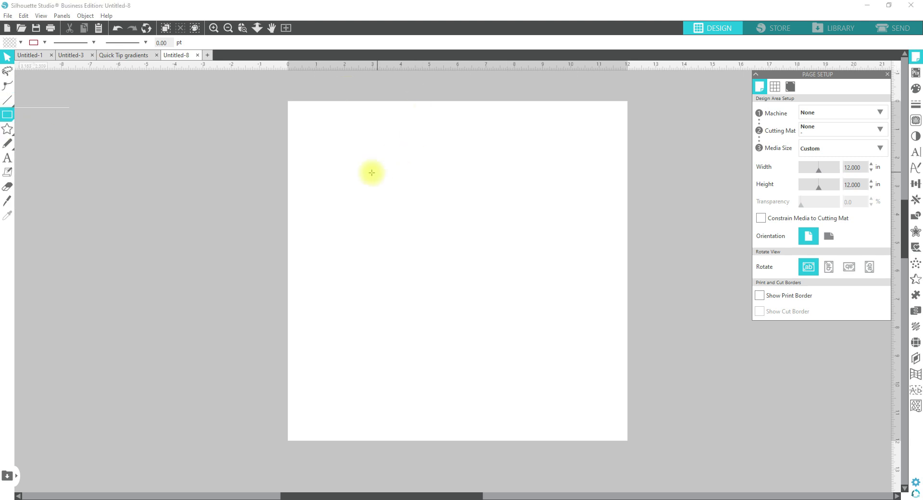
drag(372, 172, 472, 255)
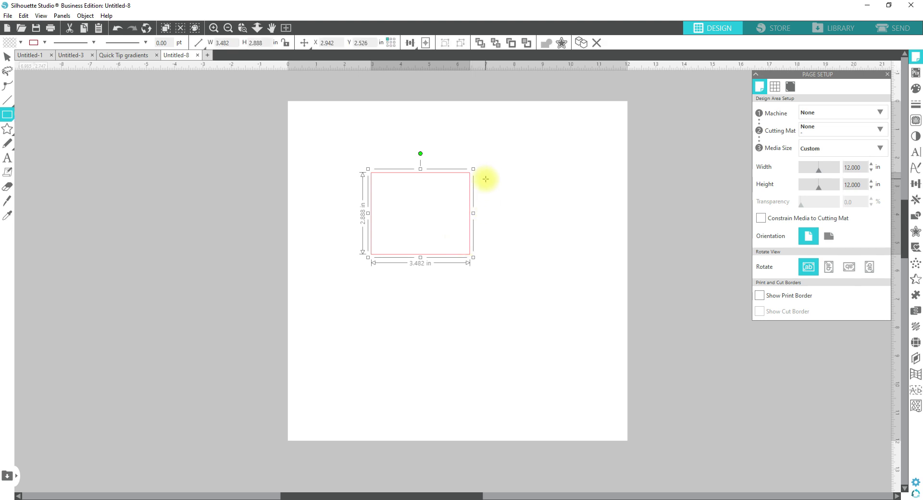
drag(484, 178, 506, 200)
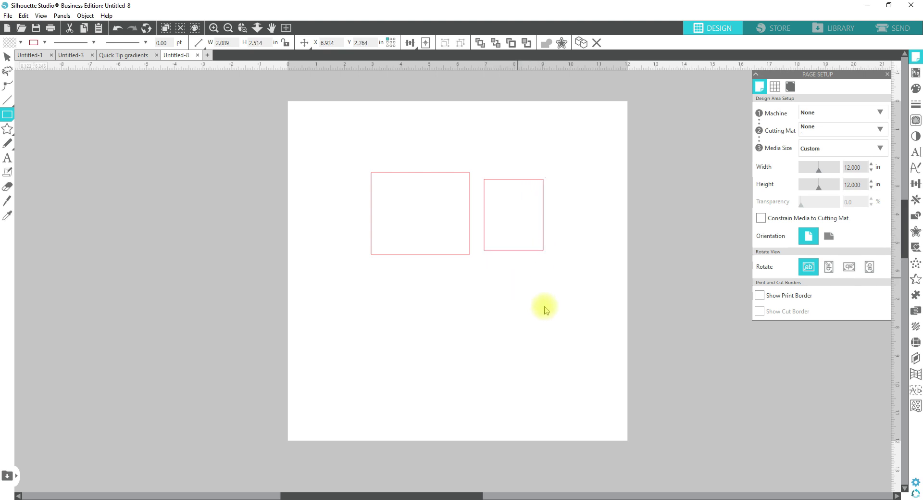
drag(521, 278, 521, 321)
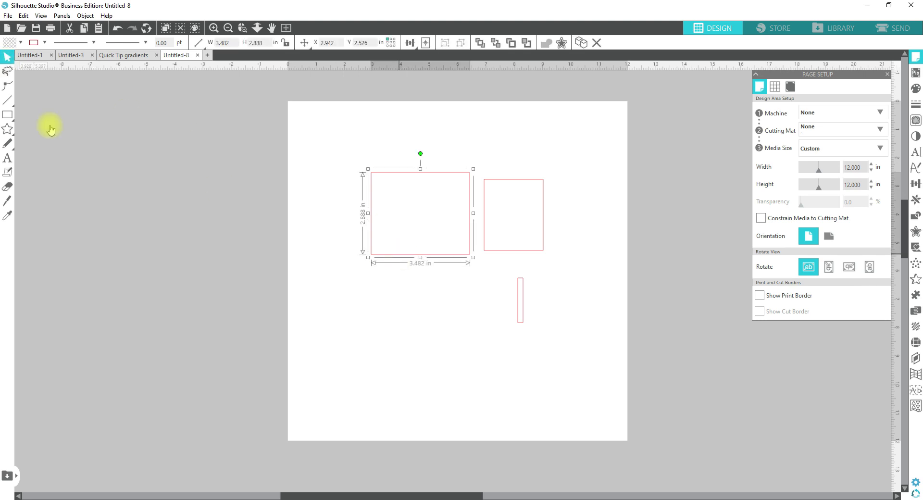
mouse_move(74, 122)
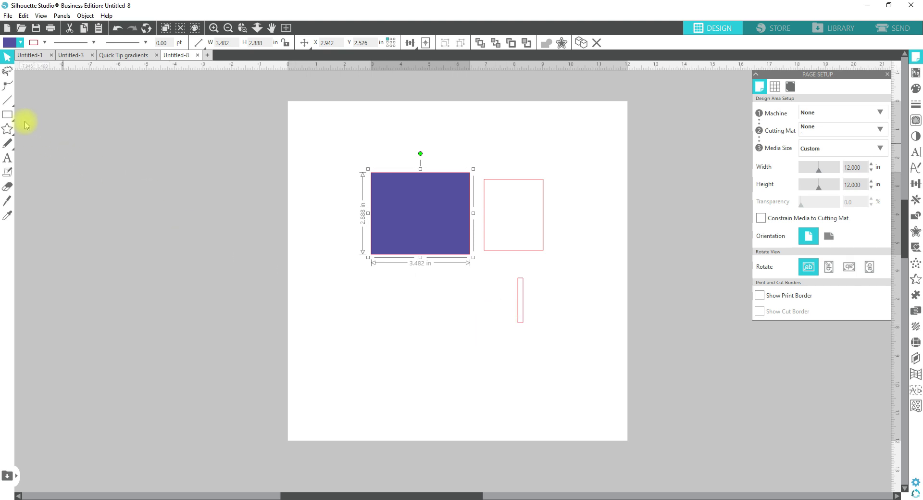
Switch to the Ellipse tool for drawing circles
click(7, 115)
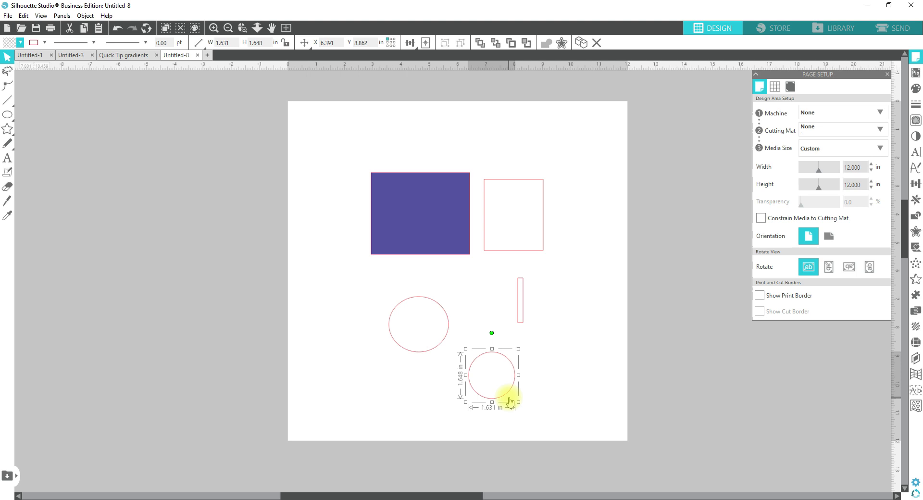
mouse_move(508, 405)
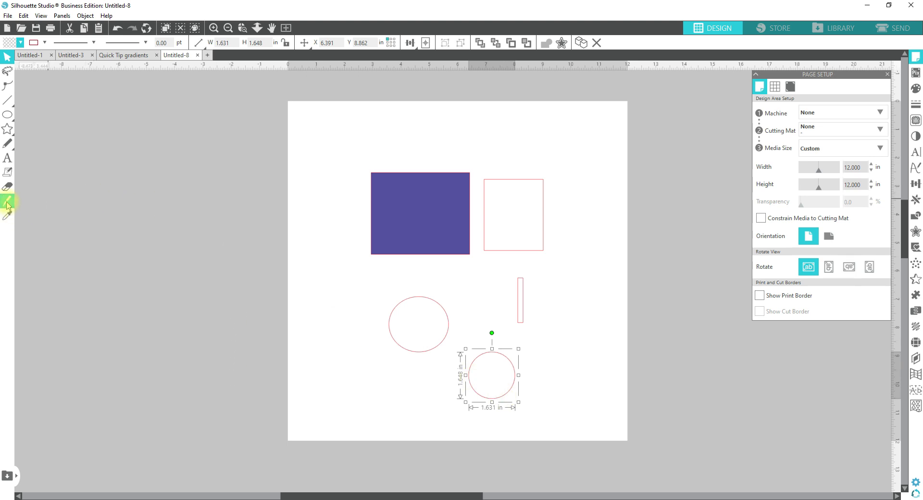
mouse_move(8, 204)
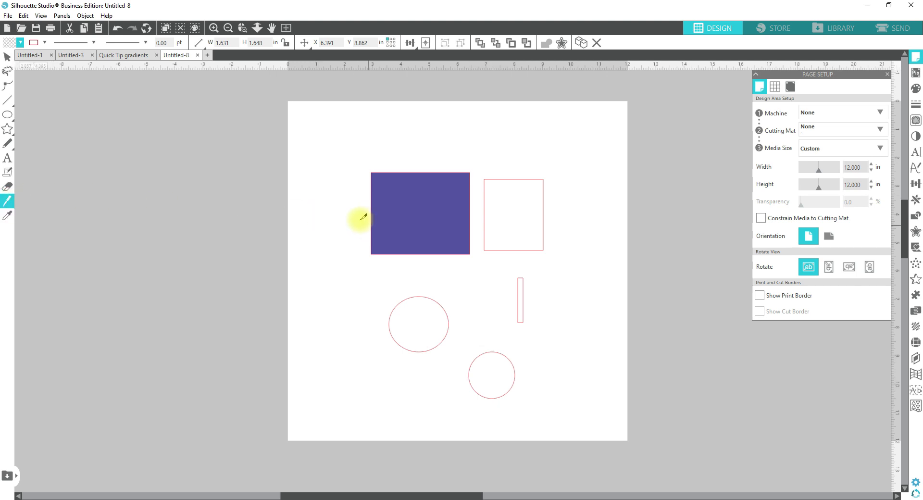
drag(359, 220, 474, 227)
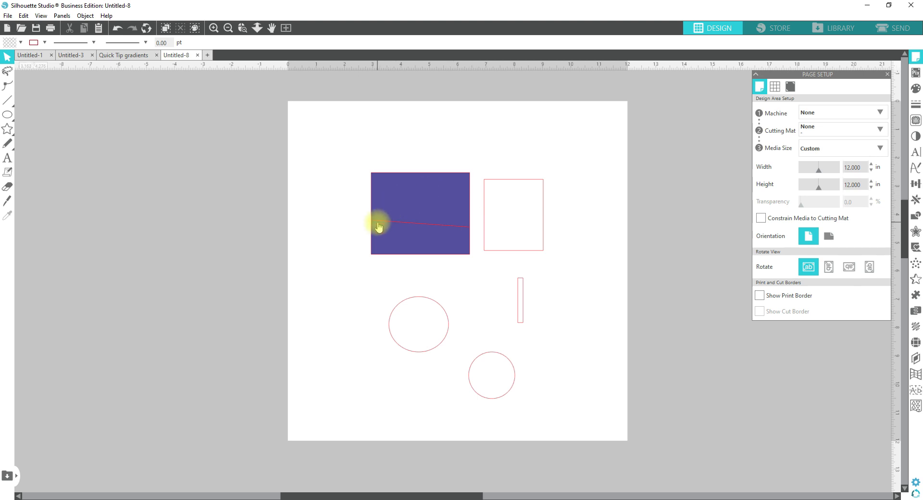
mouse_move(422, 207)
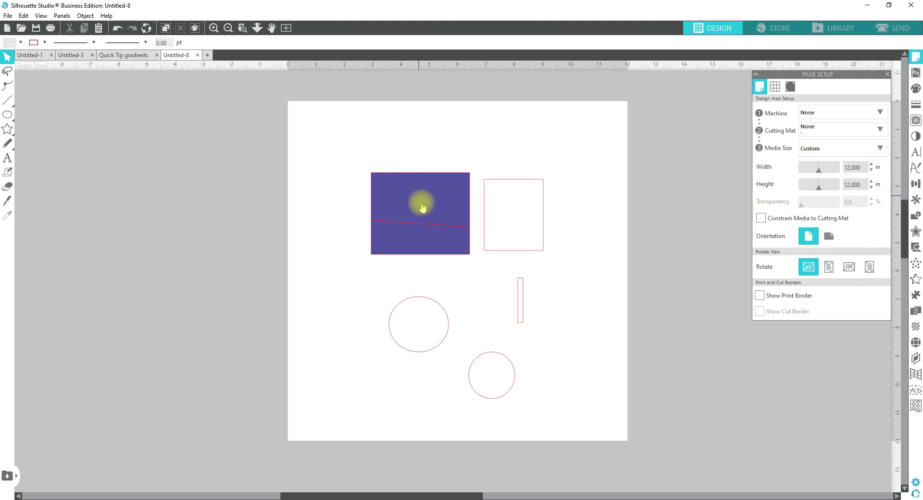
mouse_move(442, 185)
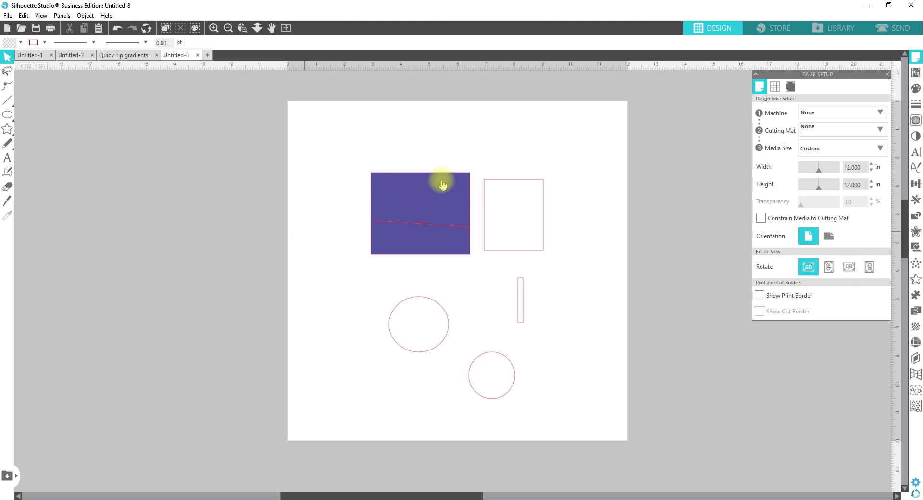
mouse_move(323, 255)
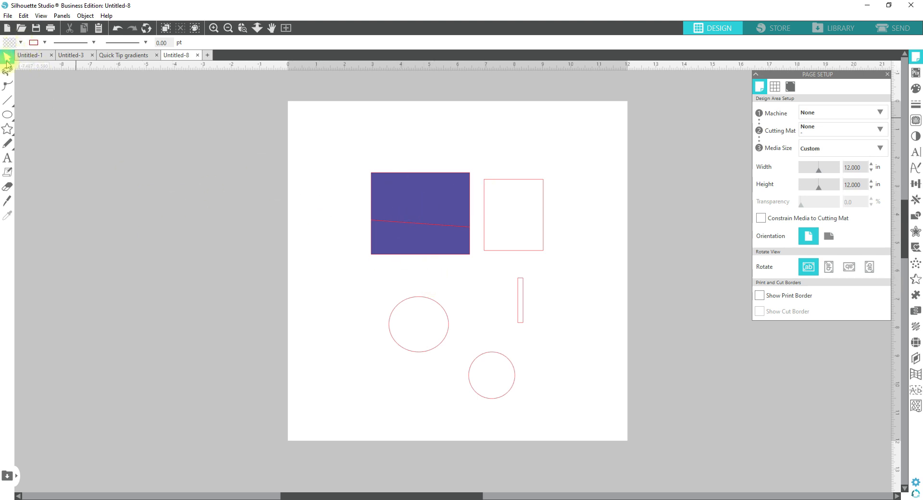
mouse_move(153, 174)
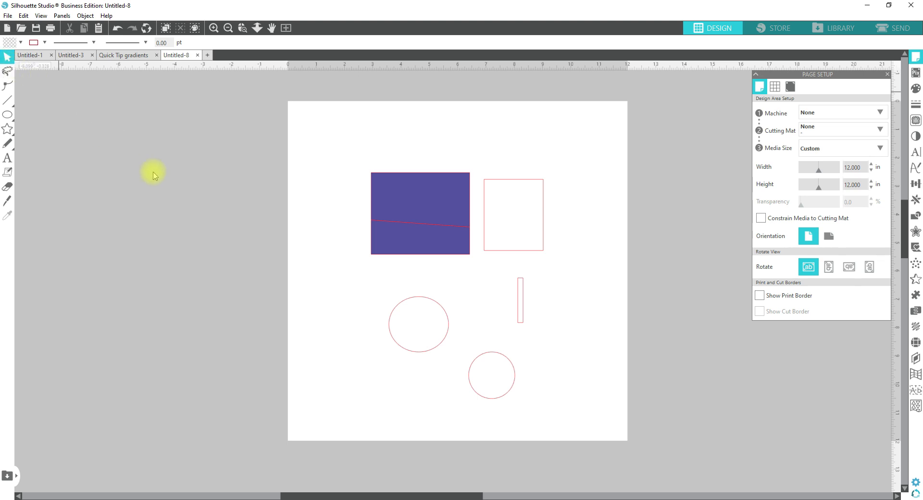
mouse_move(318, 346)
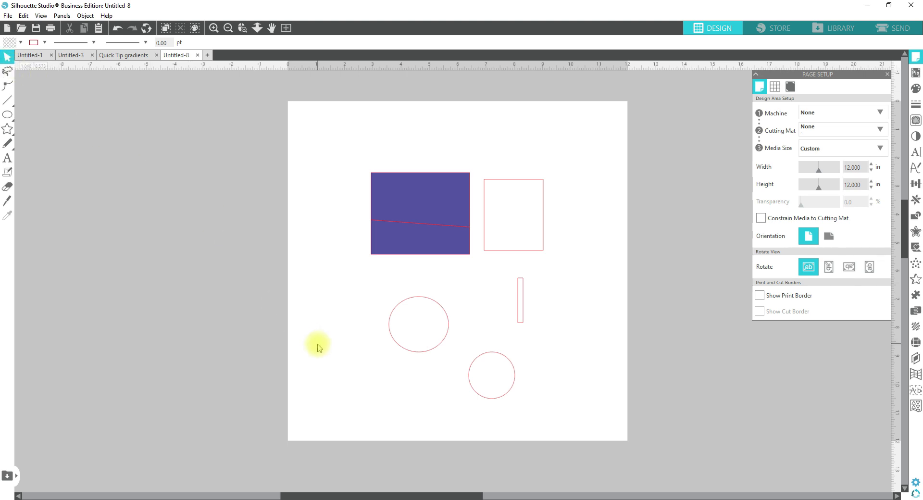
mouse_move(369, 387)
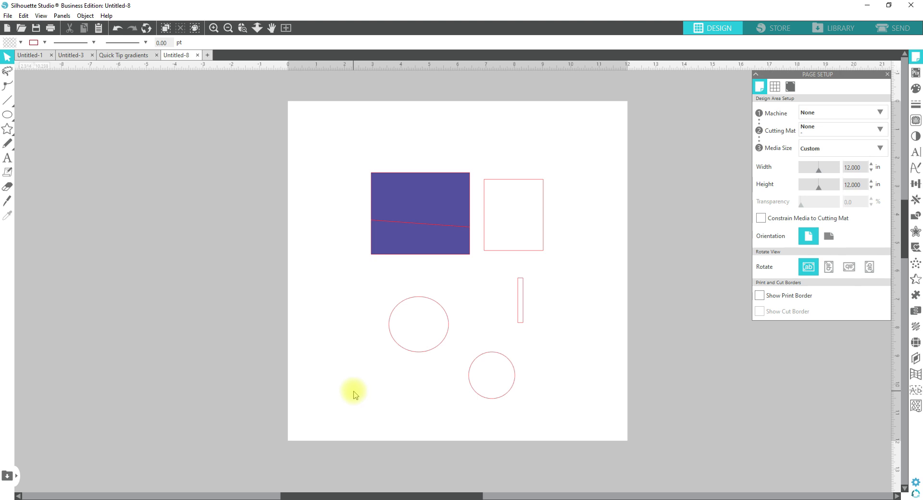
mouse_move(353, 353)
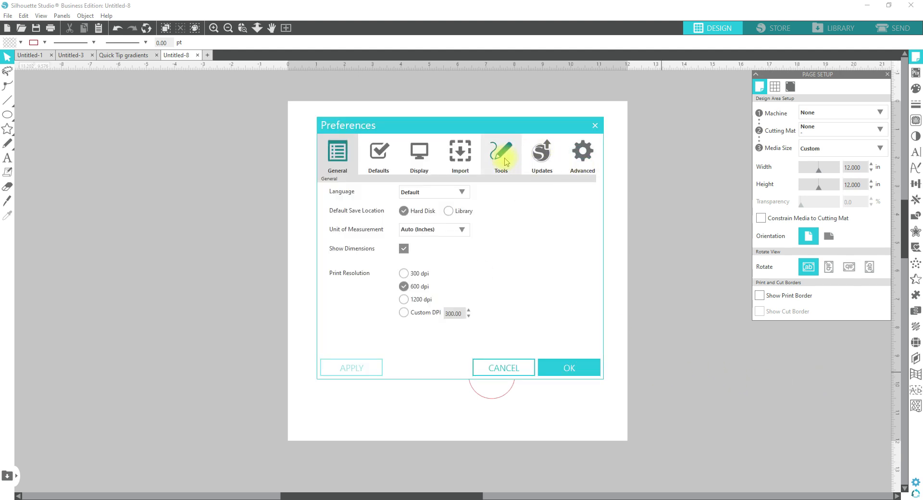
Show the Tools tab's Action After Tool Use and Selection Tools settings
click(500, 154)
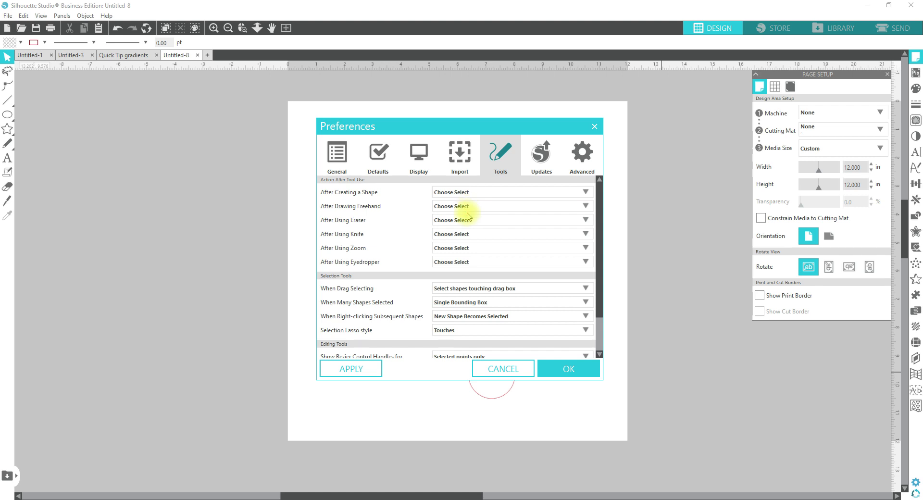
click(509, 220)
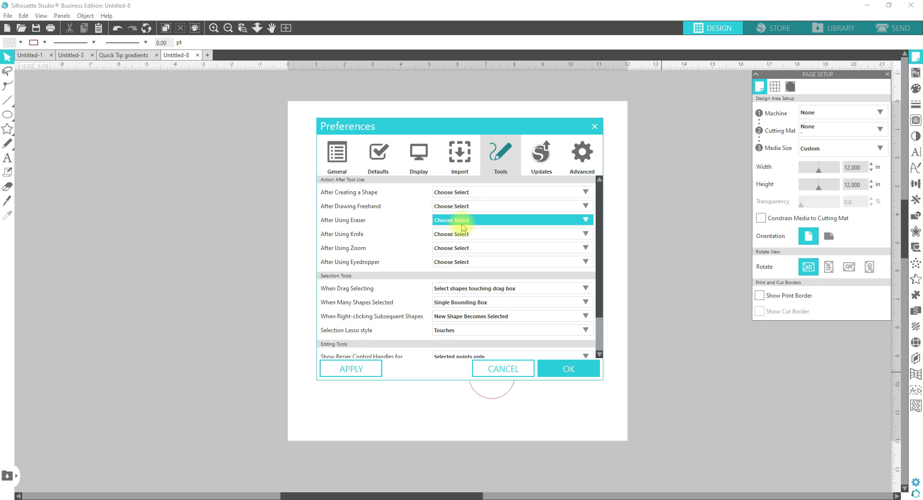
mouse_move(459, 238)
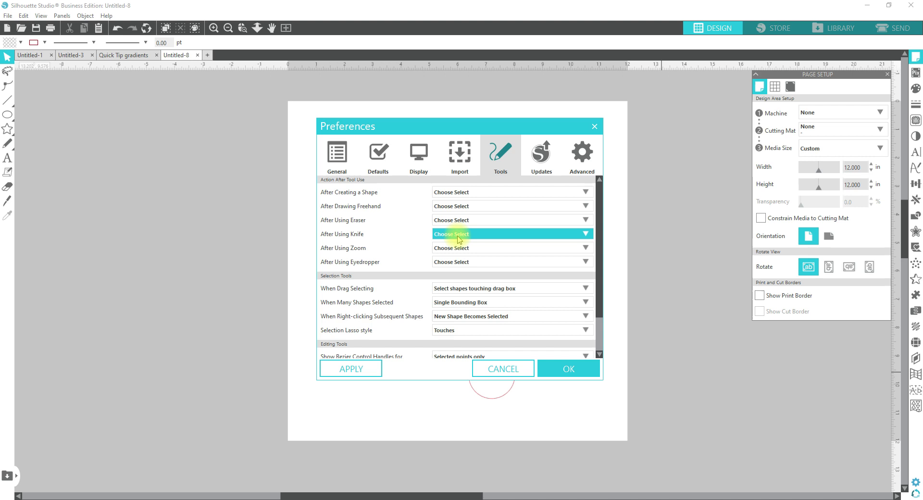
mouse_move(468, 247)
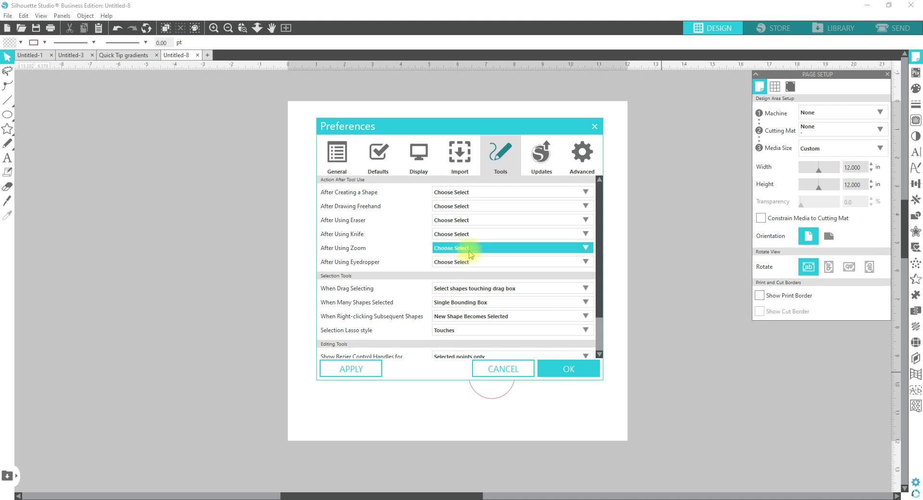
mouse_move(471, 261)
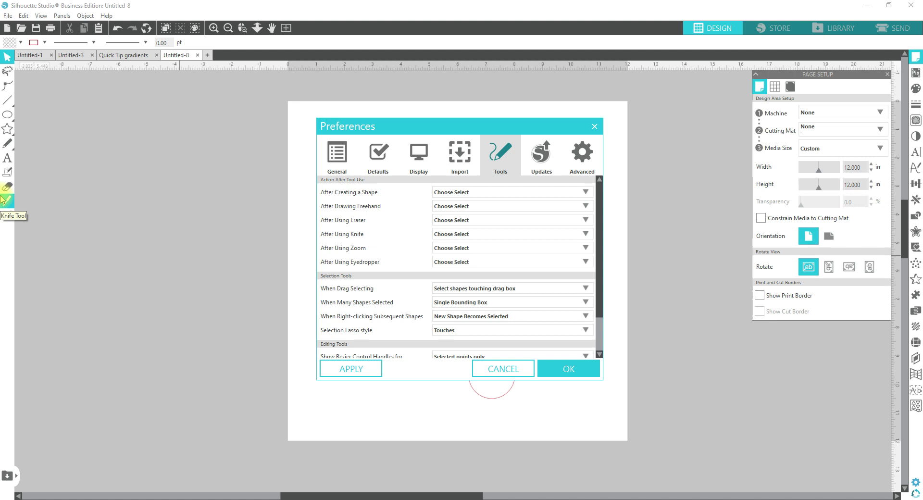
mouse_move(75, 189)
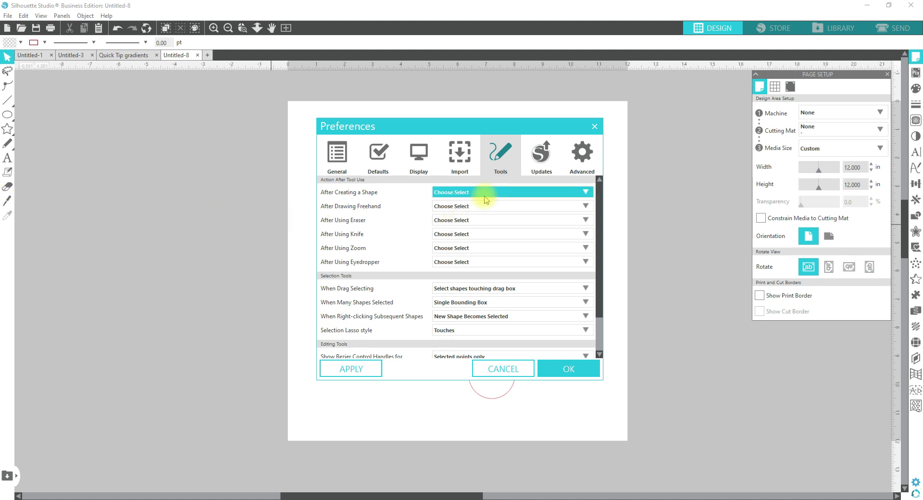
mouse_move(482, 234)
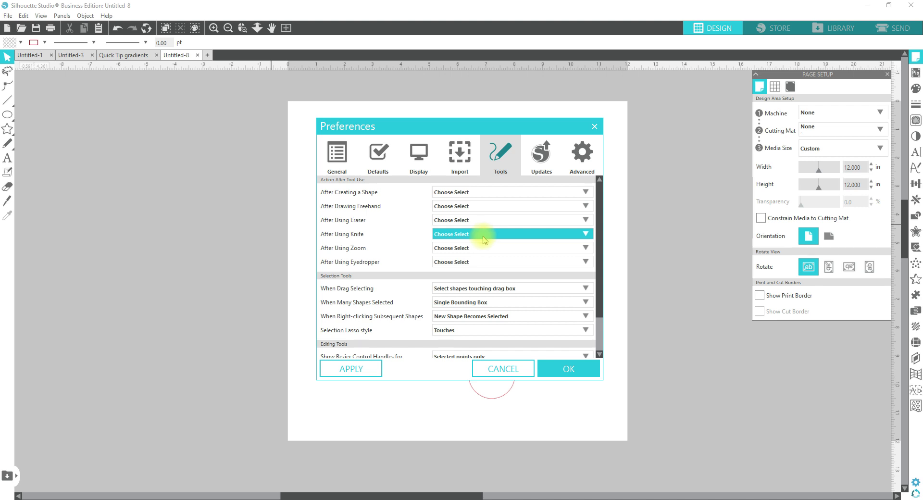
mouse_move(484, 243)
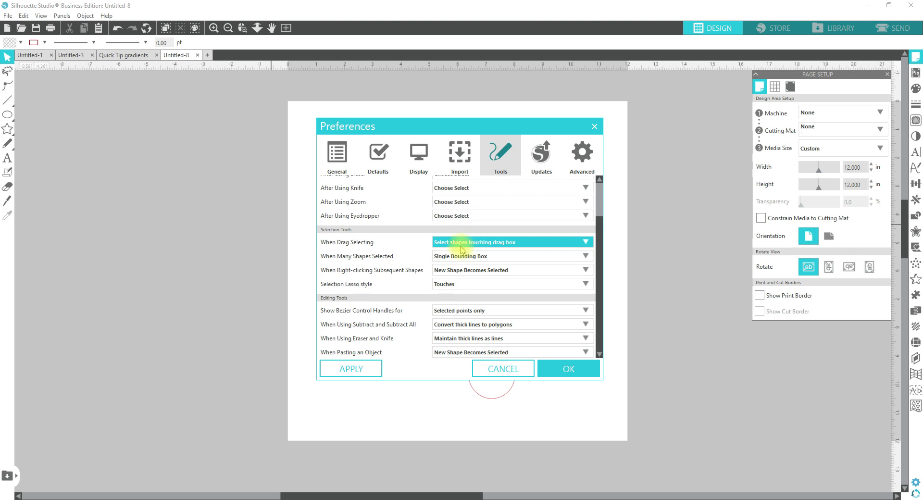
Reveal the Editing Tools section, including When Pasting an Object
click(510, 242)
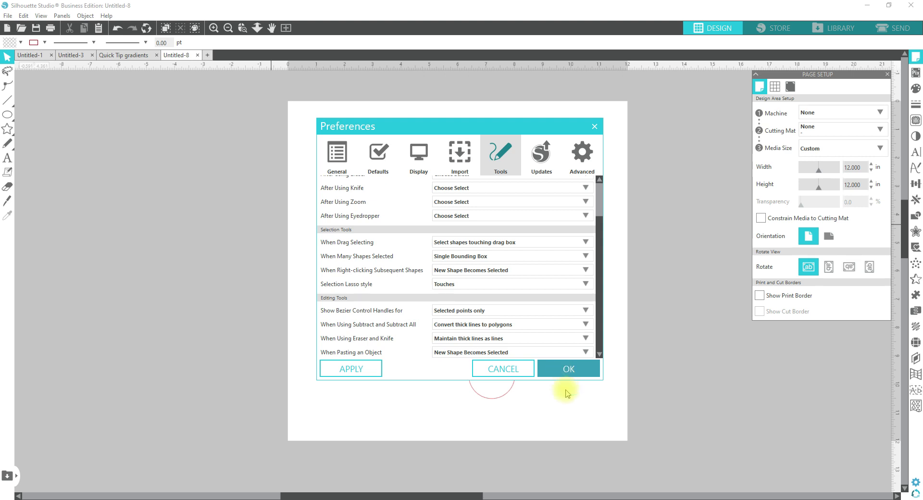
Close Preferences with OK and select the lower circle on the page
click(568, 368)
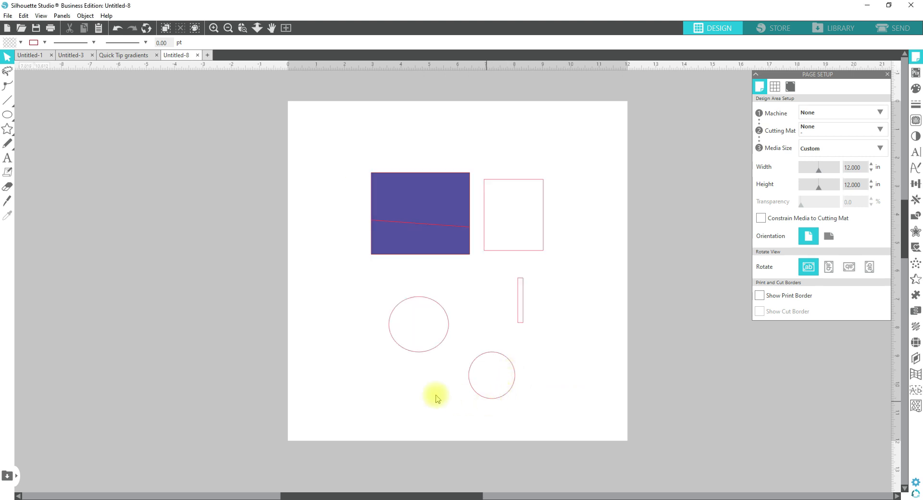
mouse_move(398, 405)
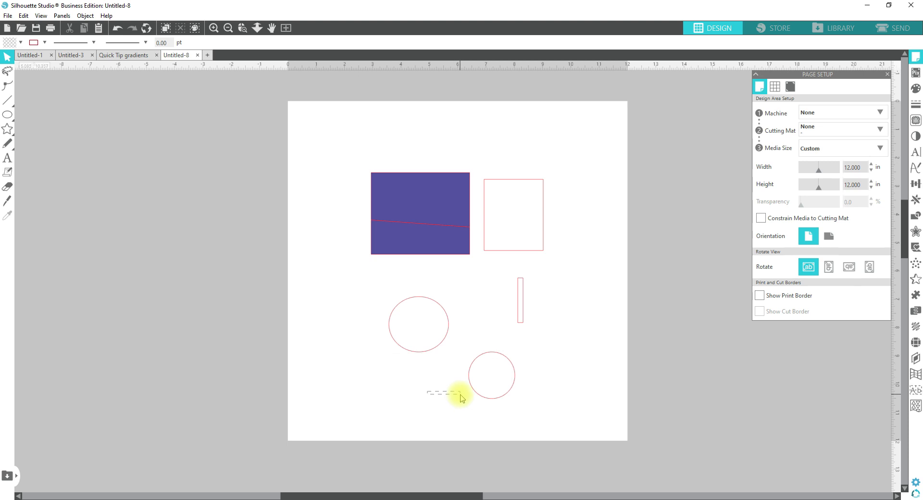
click(491, 375)
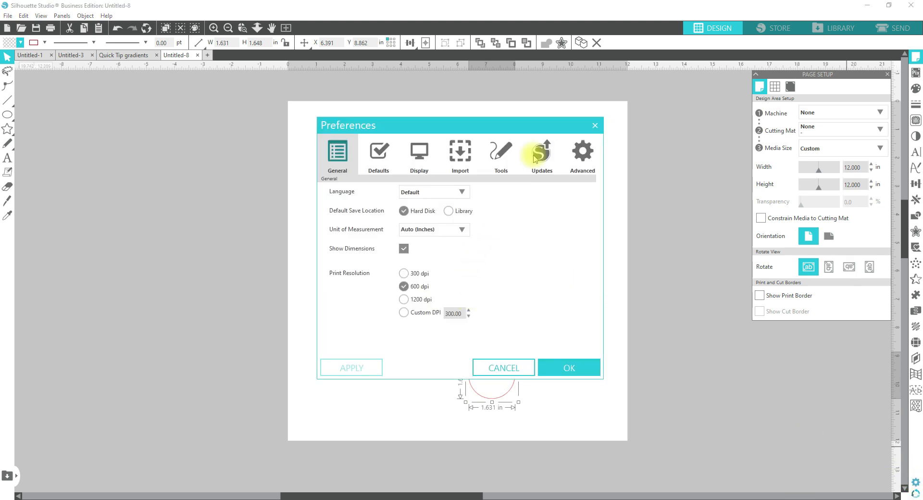
On the Tools tab, make drag selection pick only enclosed shapes and save
click(500, 155)
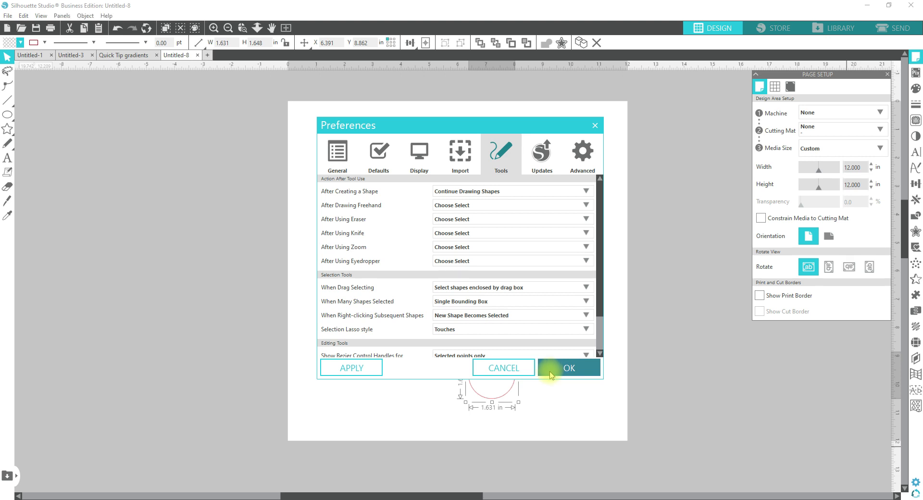
mouse_move(474, 408)
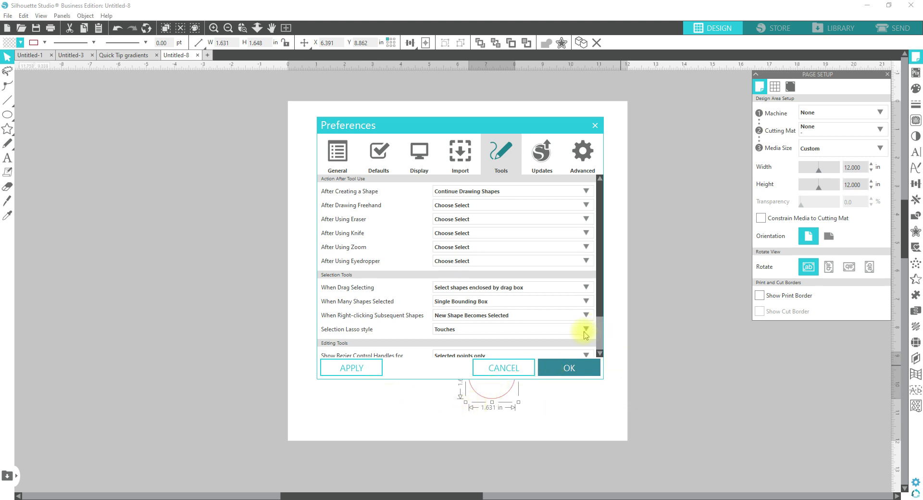
click(503, 367)
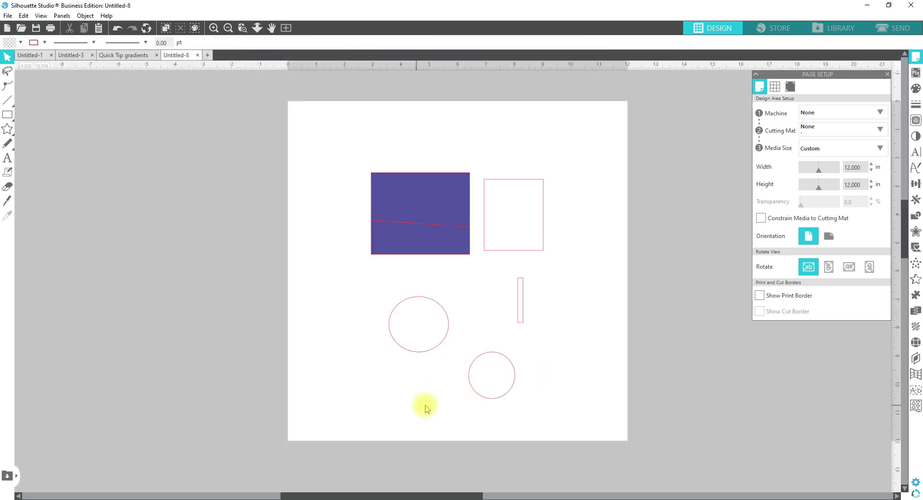
Drag selection boxes around the lower circle, thin rectangle and square to test enclosed selection
drag(425, 409, 481, 396)
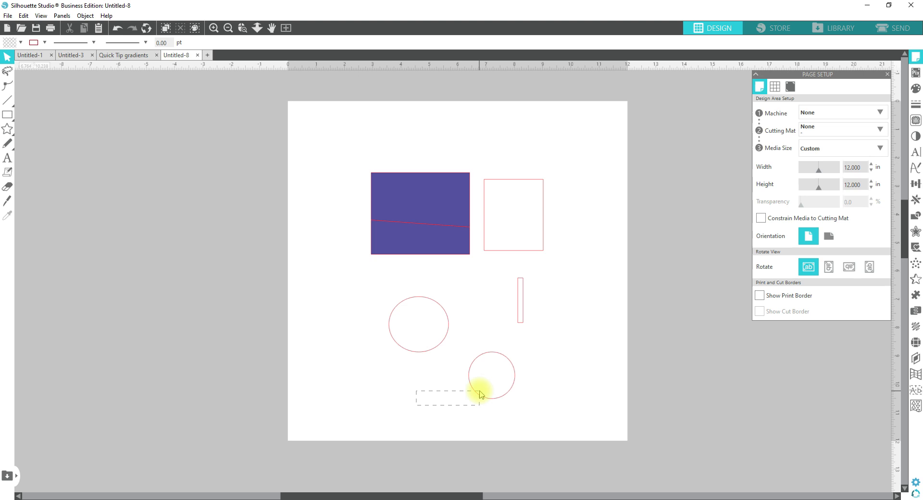
drag(478, 396, 540, 375)
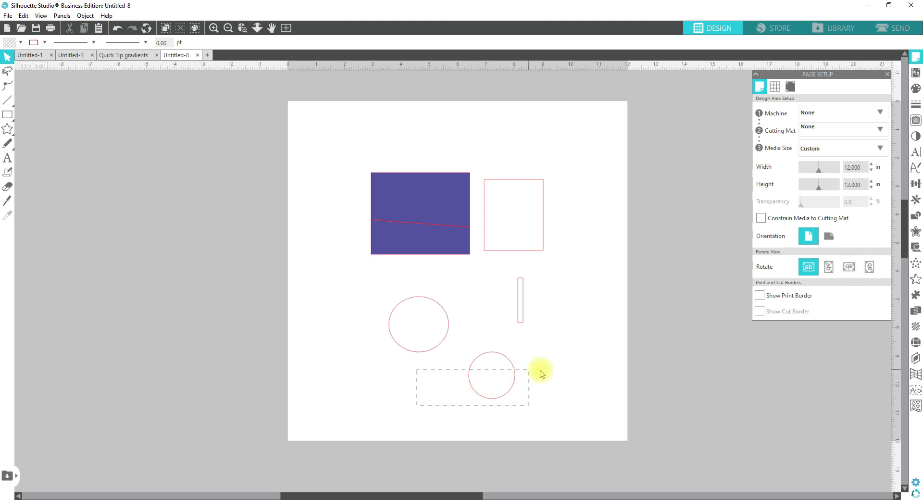
drag(528, 375, 567, 372)
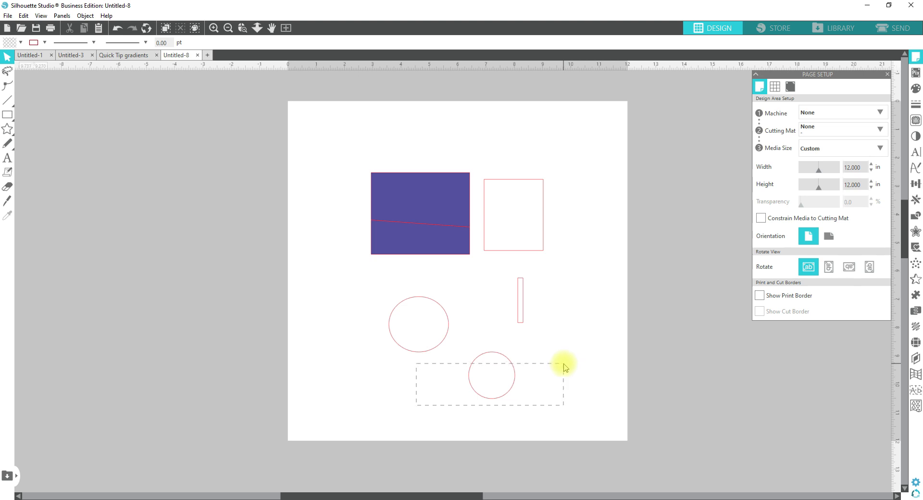
click(491, 375)
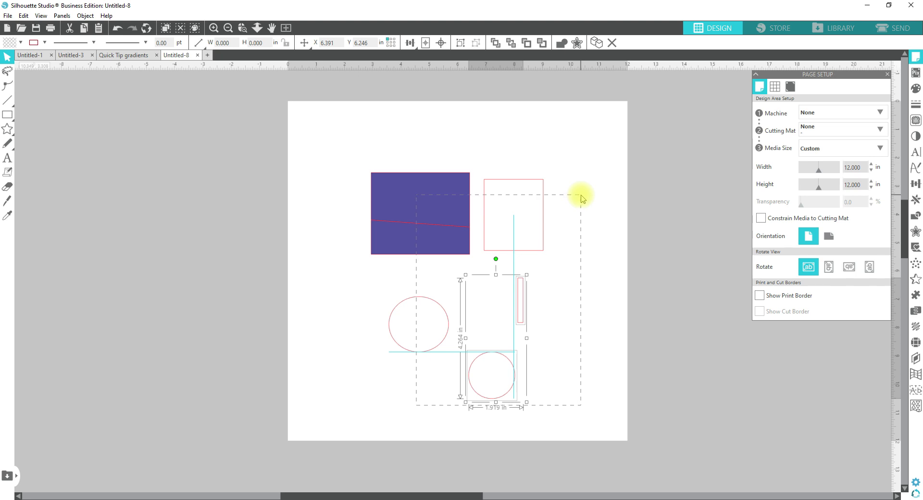
drag(582, 197, 582, 170)
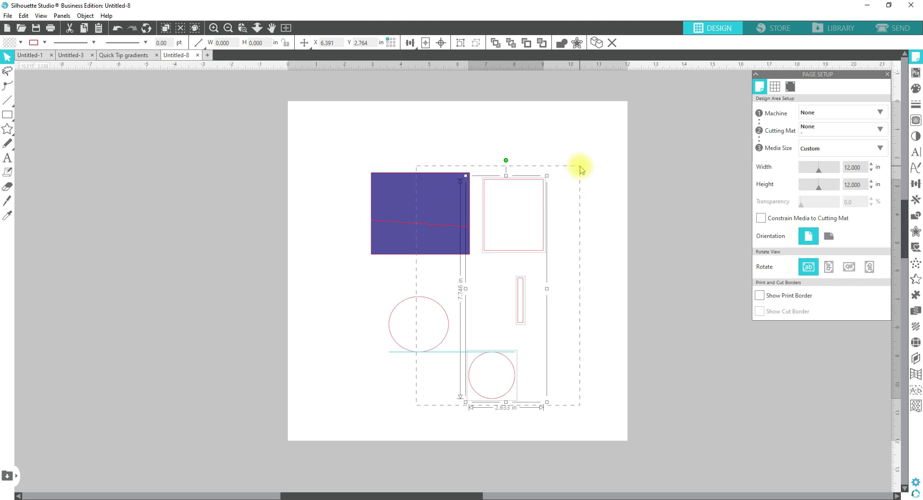
drag(566, 166, 600, 166)
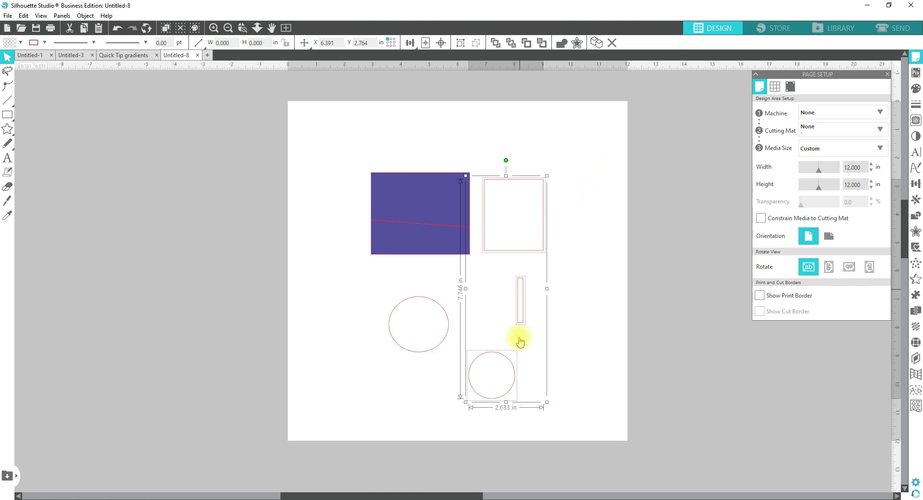
mouse_move(354, 338)
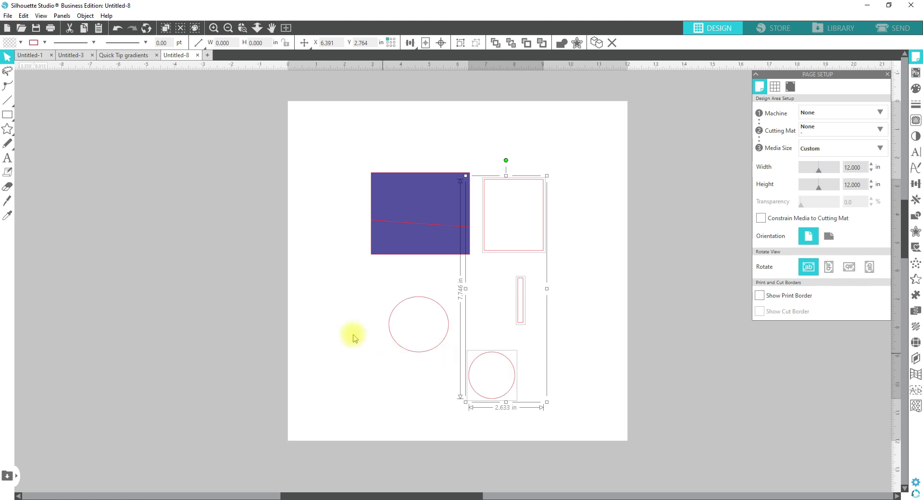
mouse_move(380, 292)
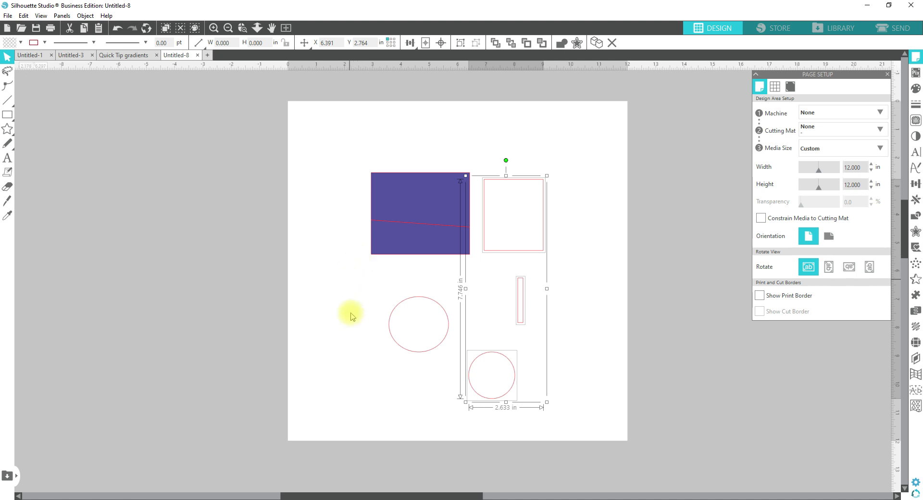
mouse_move(386, 187)
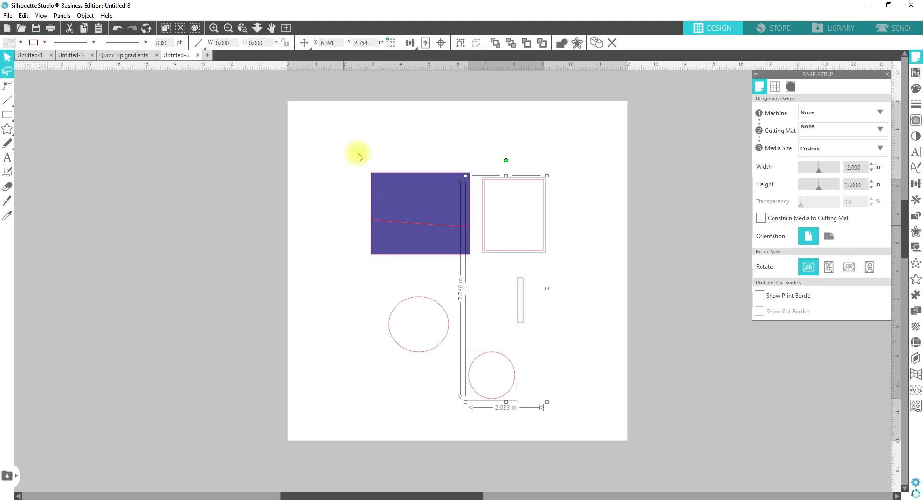
mouse_move(605, 412)
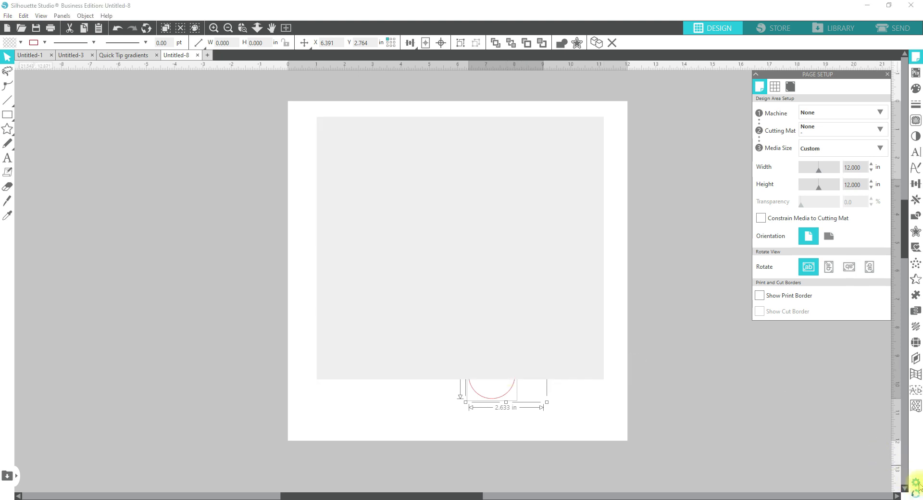
In Tools preferences, select shapes touching the drag box and keep Single Bounding Box
click(915, 485)
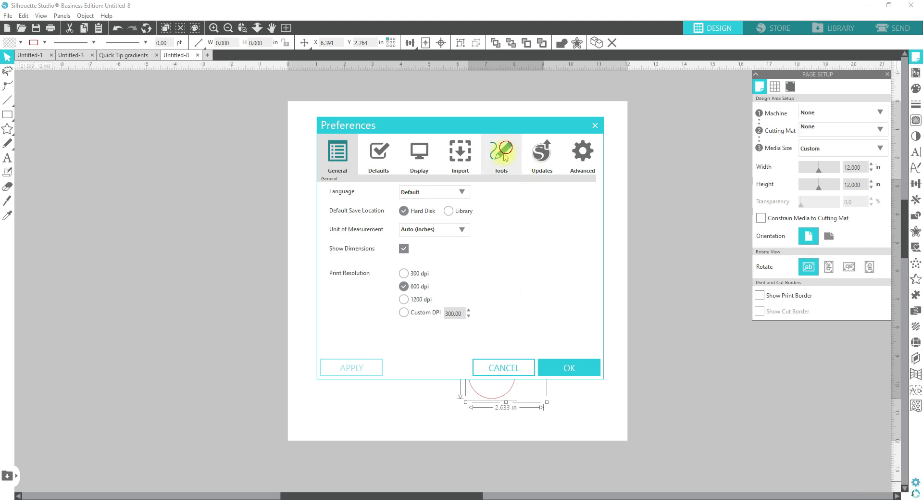
click(500, 155)
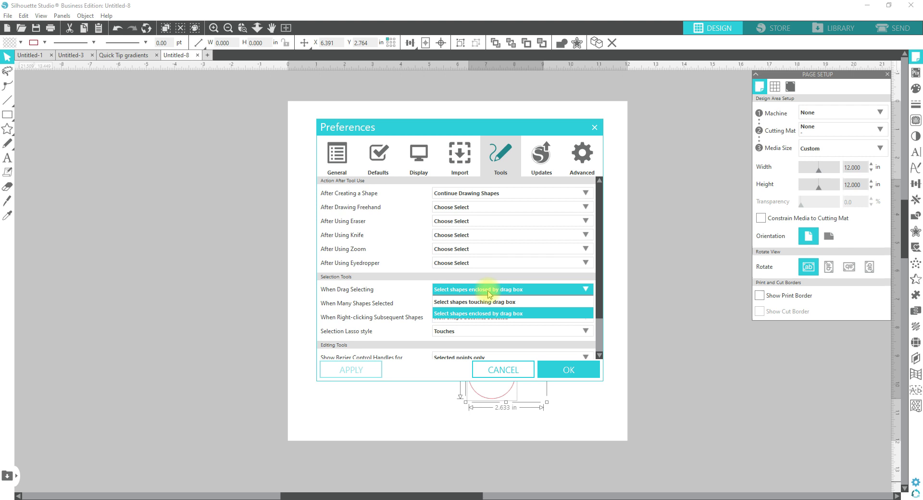
click(474, 302)
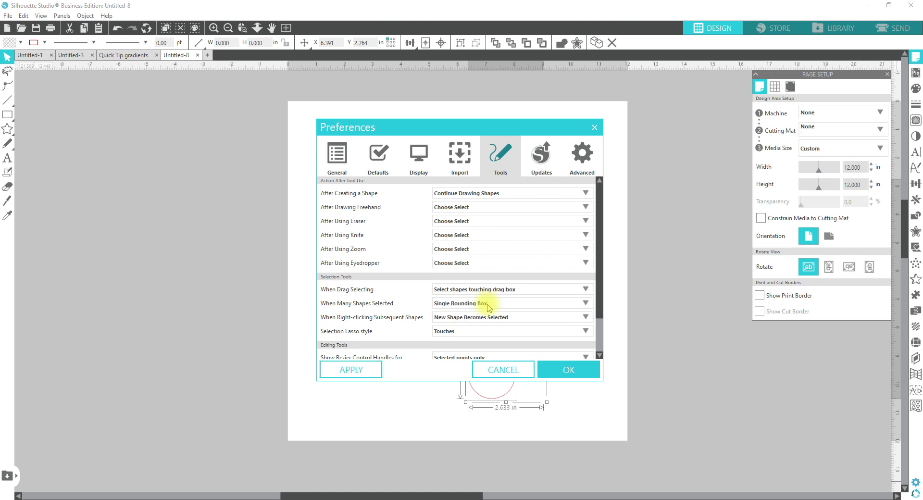
click(509, 303)
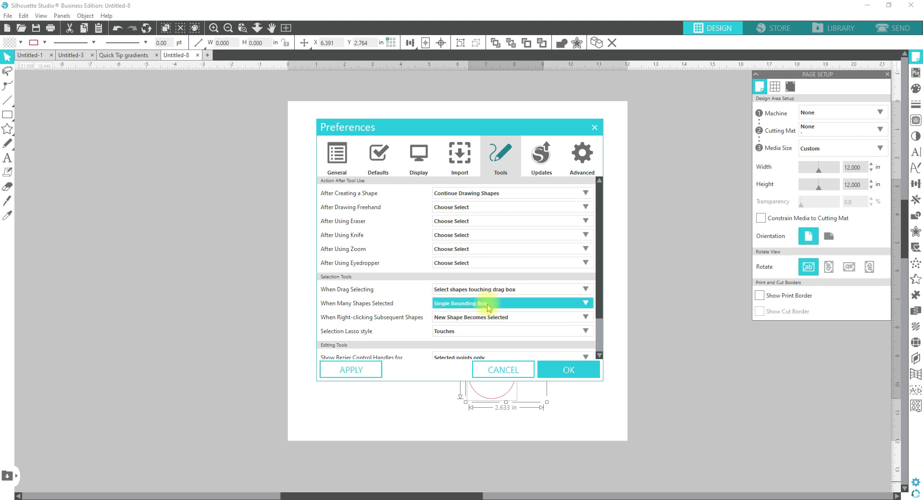
click(509, 303)
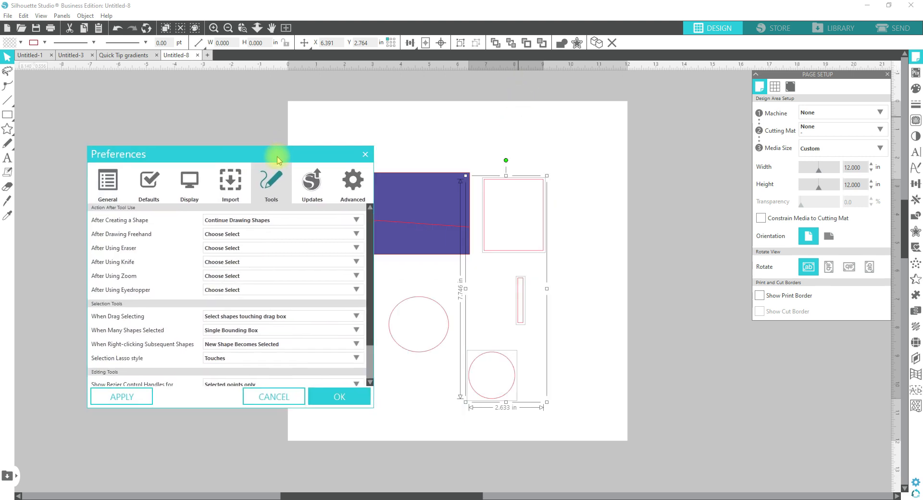
mouse_move(467, 181)
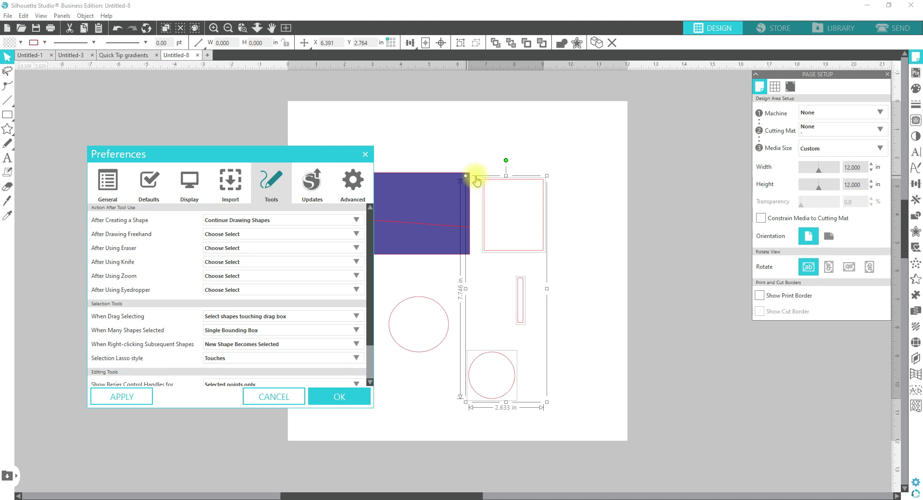
mouse_move(486, 170)
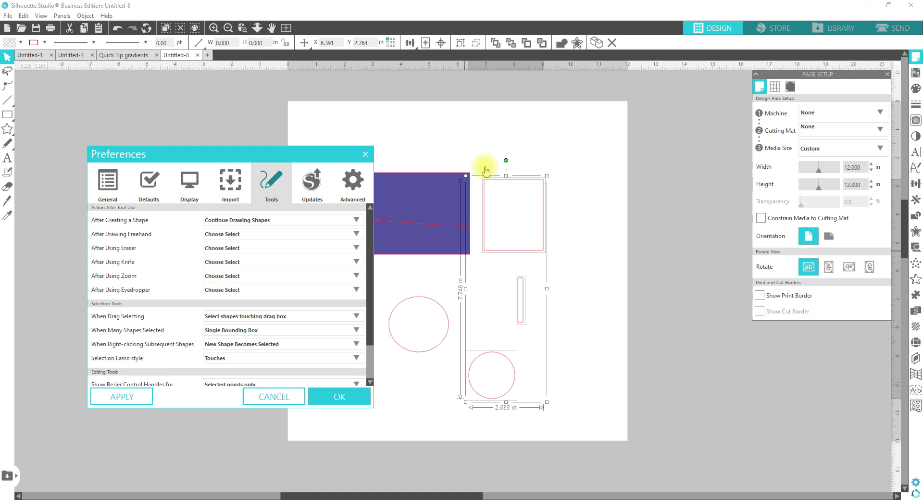
mouse_move(549, 308)
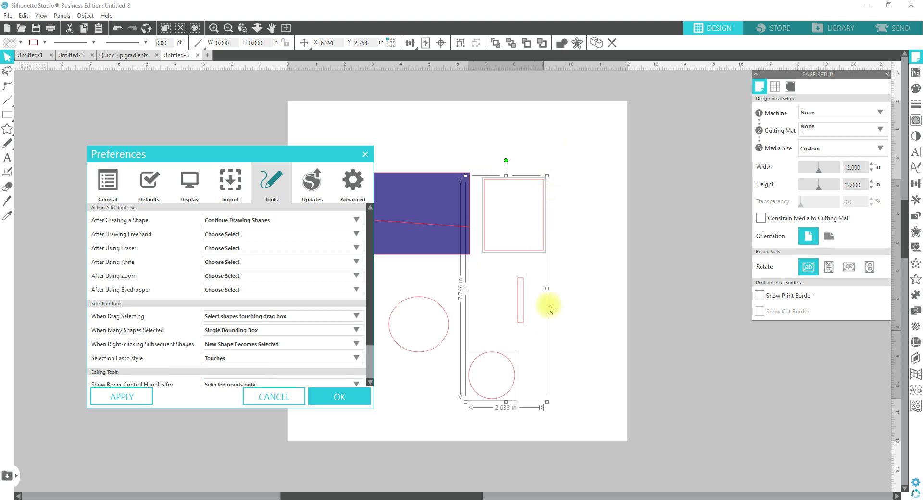
mouse_move(499, 166)
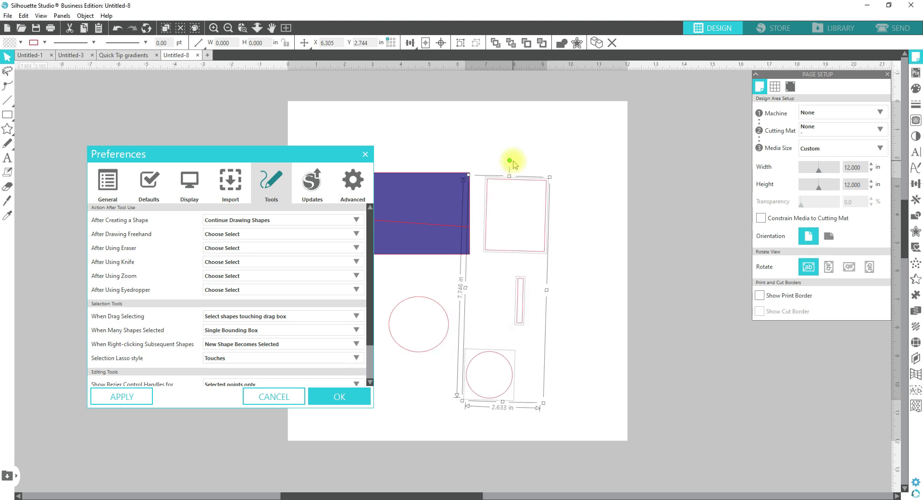
mouse_move(477, 204)
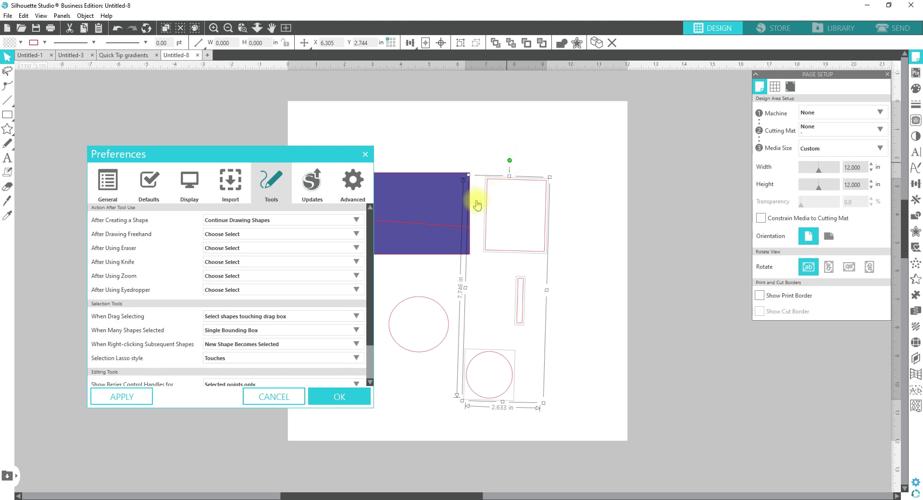
mouse_move(491, 328)
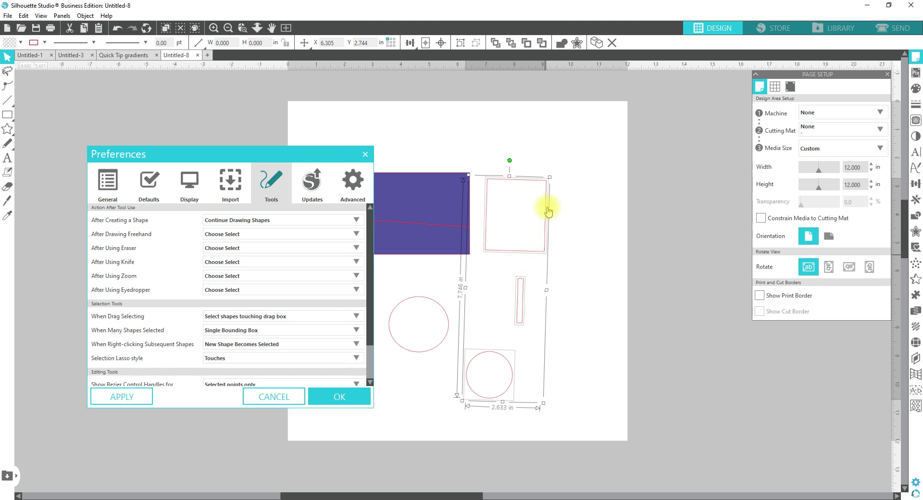
mouse_move(548, 274)
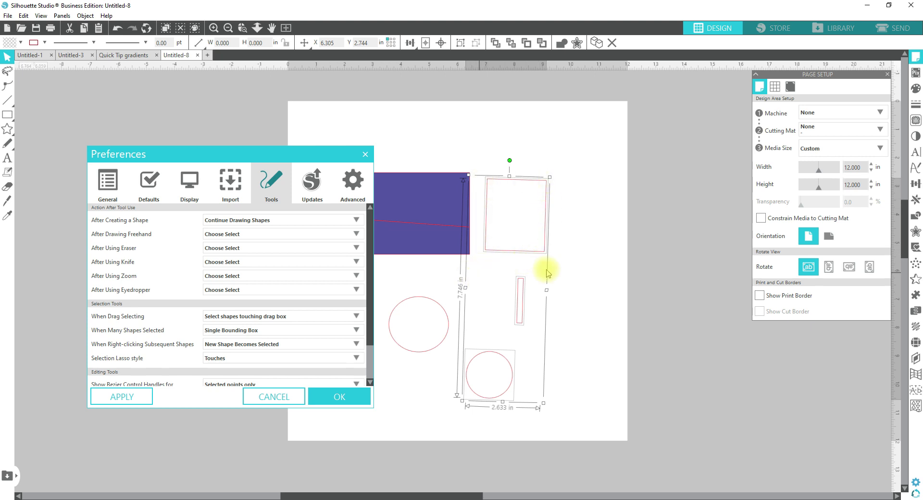
mouse_move(509, 364)
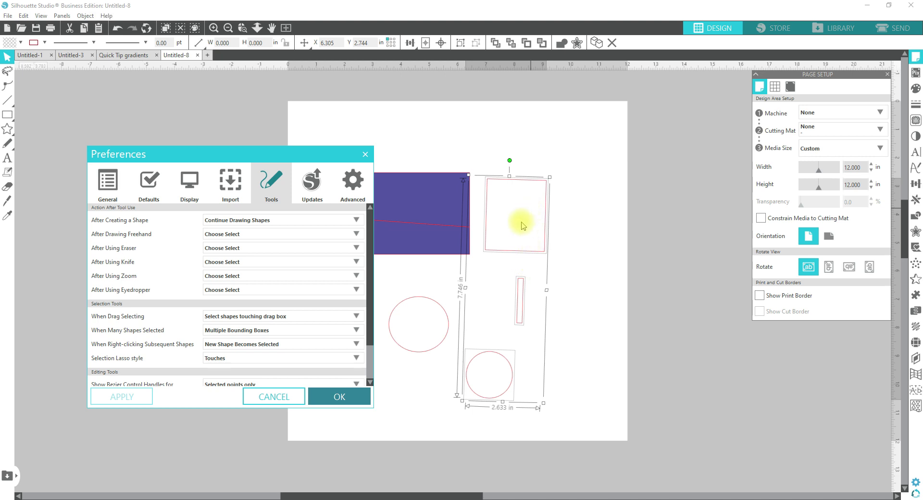
Apply Multiple Bounding Boxes and tilt all shapes slightly so each rotates individually
click(339, 396)
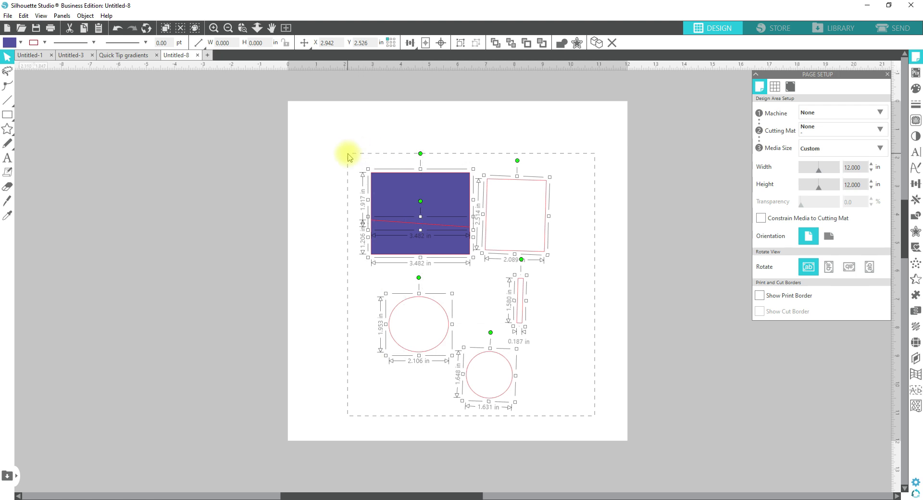
mouse_move(417, 217)
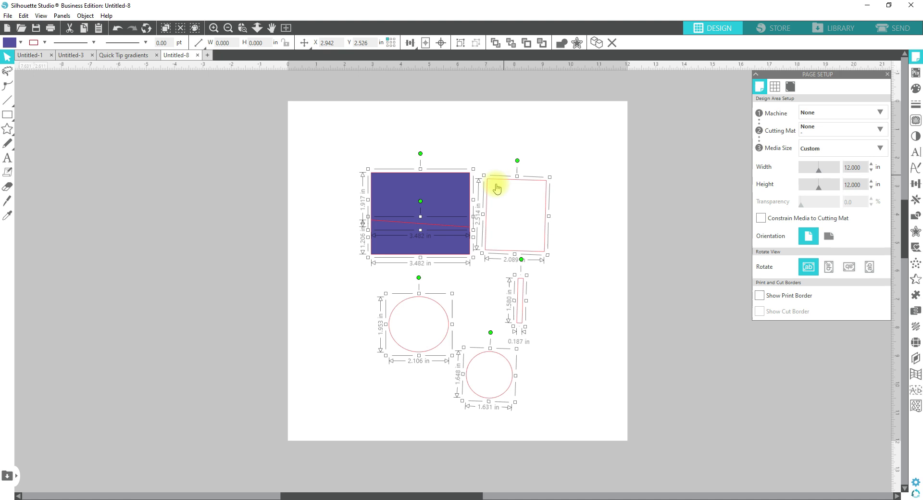
mouse_move(530, 140)
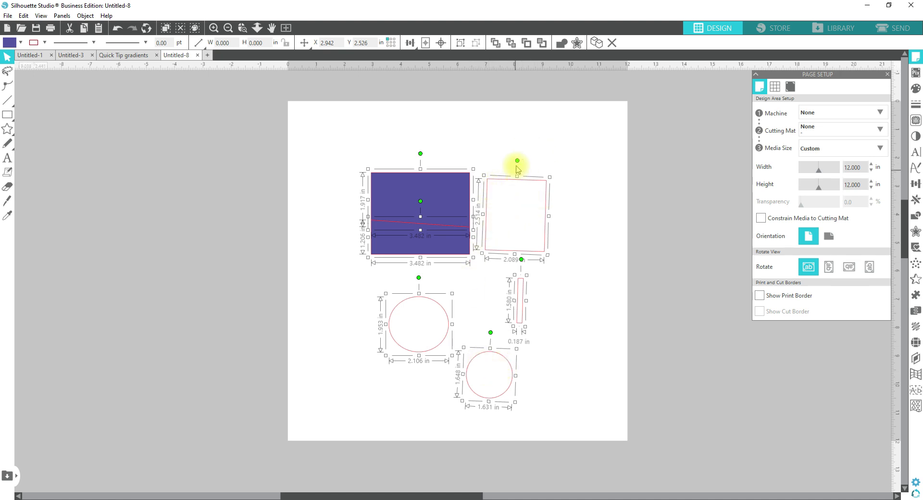
mouse_move(515, 176)
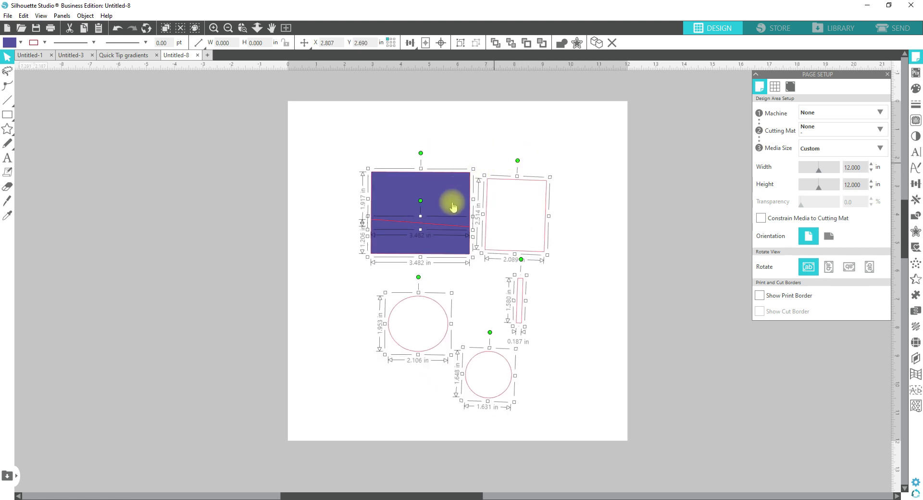
mouse_move(462, 178)
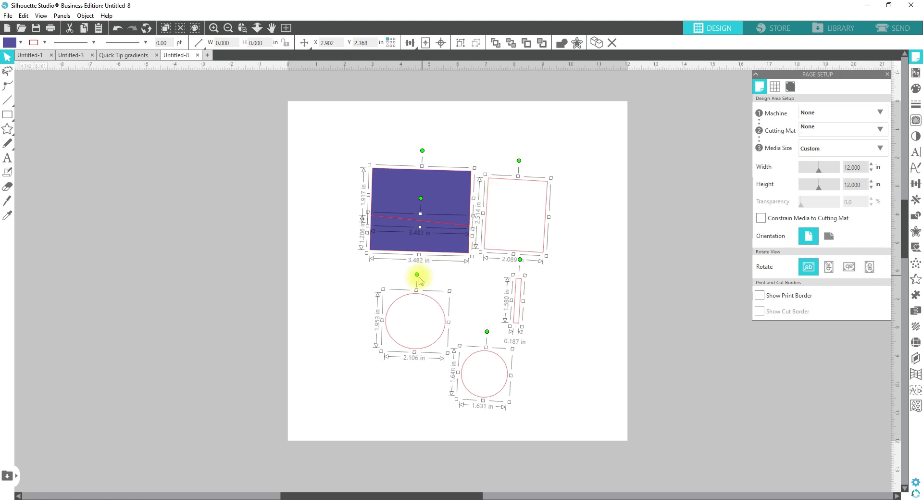
drag(420, 275, 465, 315)
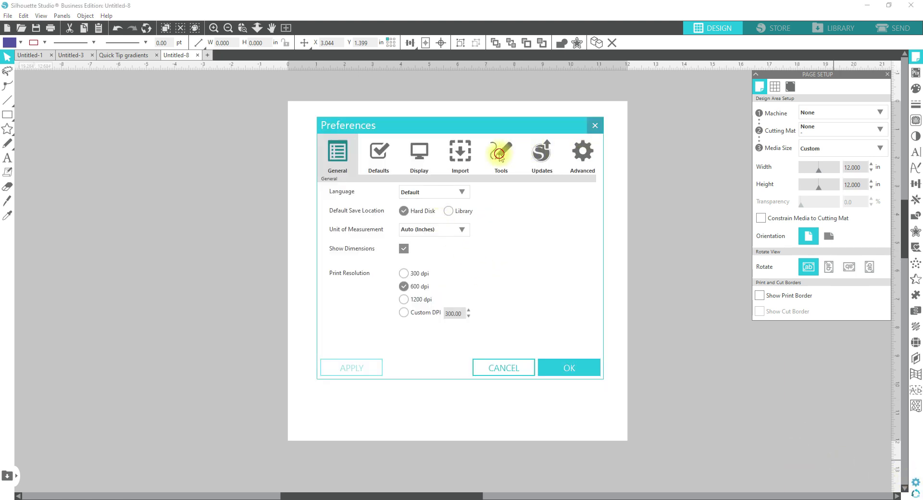
In the Tools tab, set When Many Shapes Selected back to Single Bounding Box
click(500, 154)
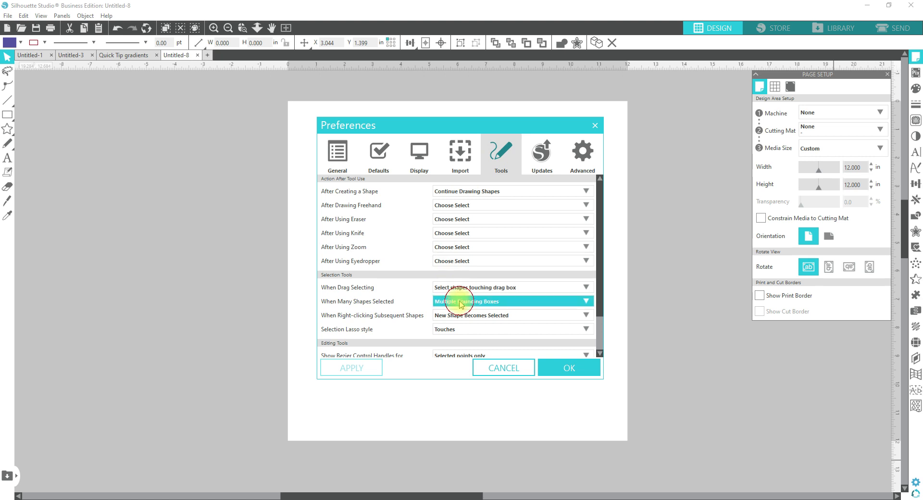
click(511, 301)
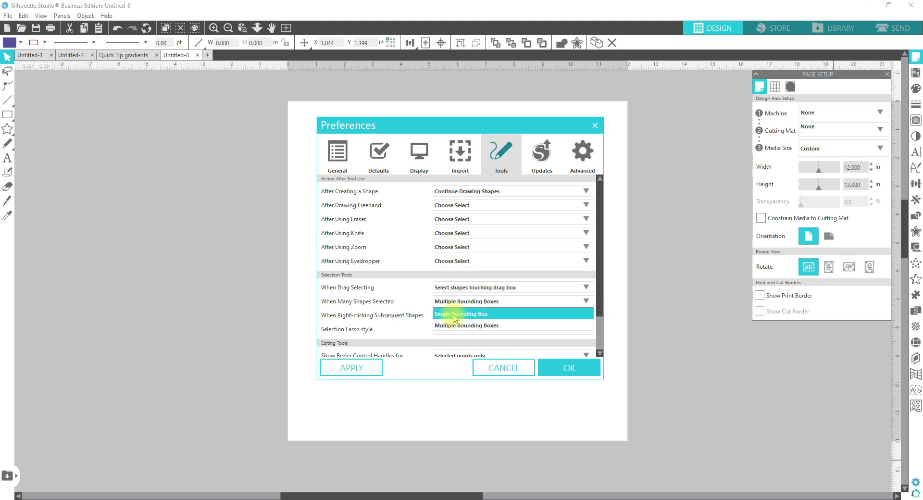
click(461, 313)
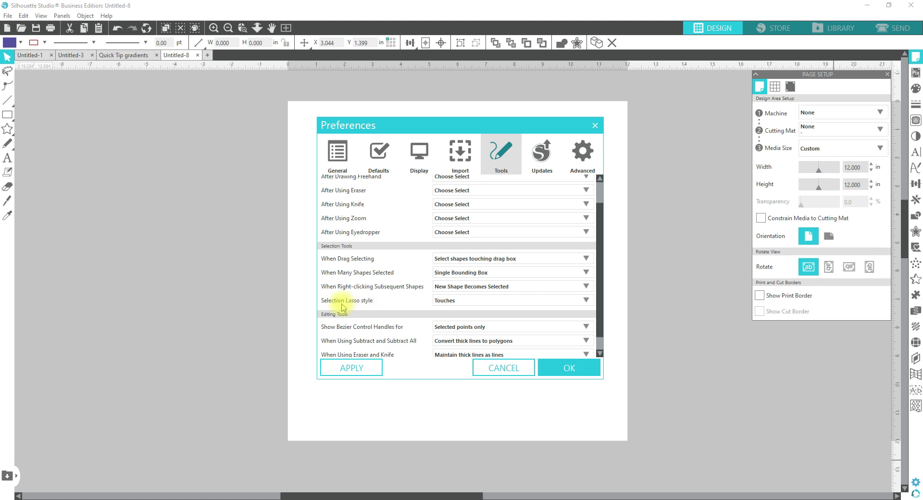
mouse_move(503, 311)
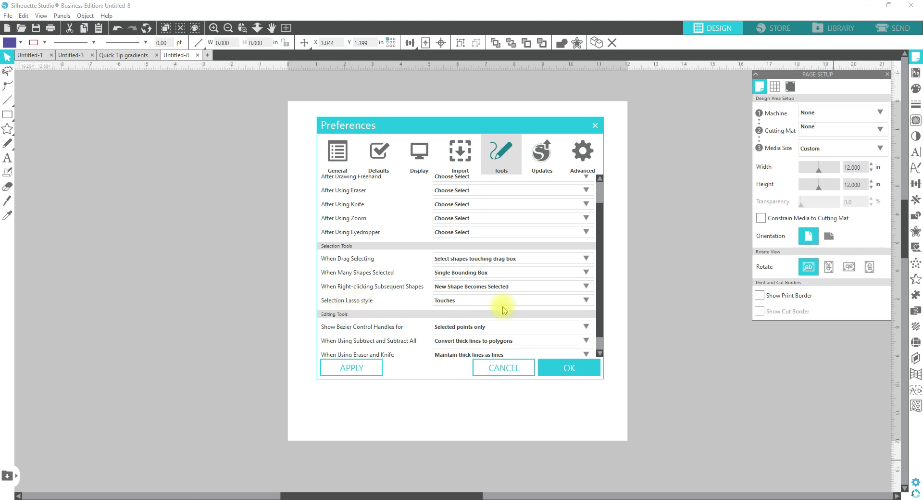
Set the Selection Lasso style dropdown to Enclosed
click(509, 300)
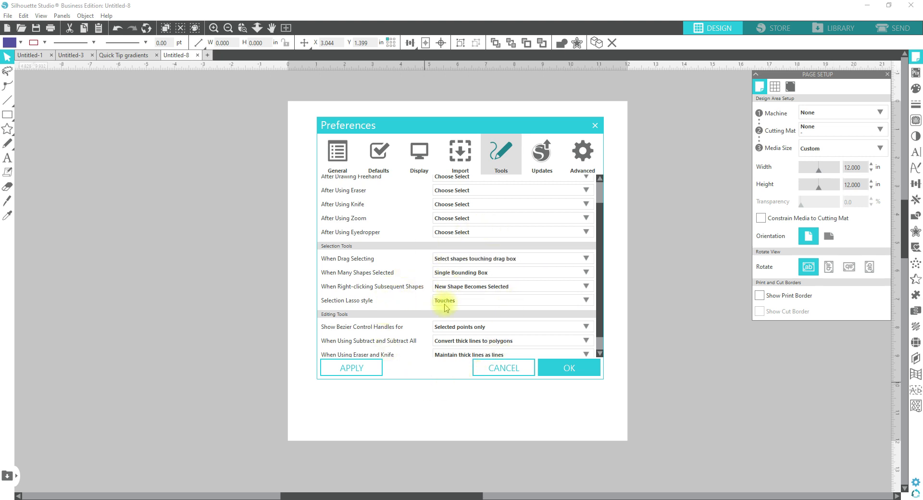
click(511, 301)
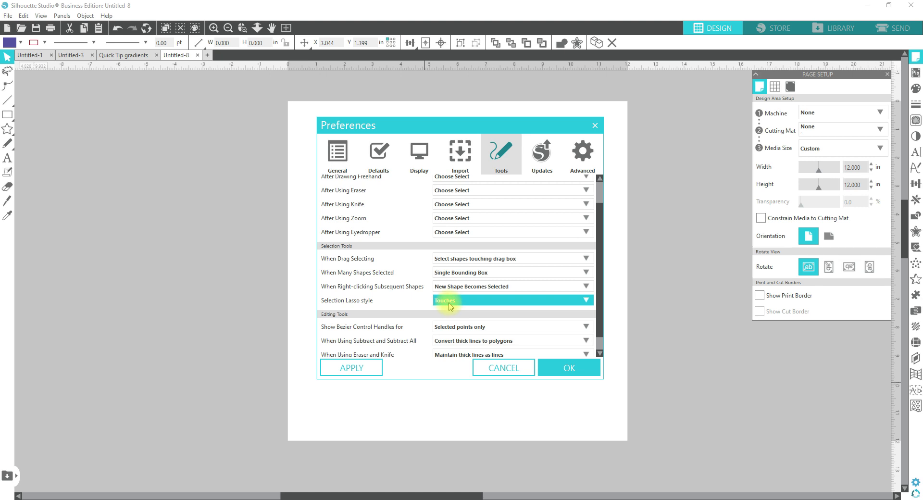
click(512, 300)
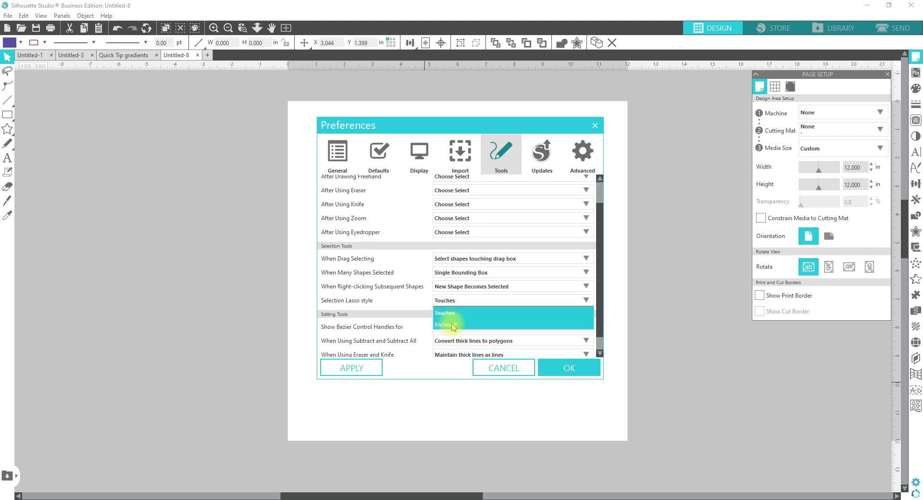
click(452, 324)
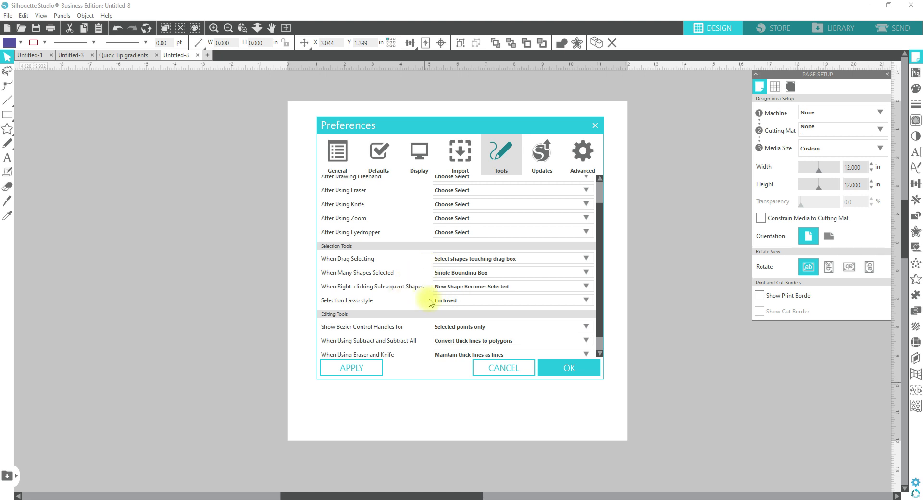
Change the Selection Lasso style to Touches
click(509, 300)
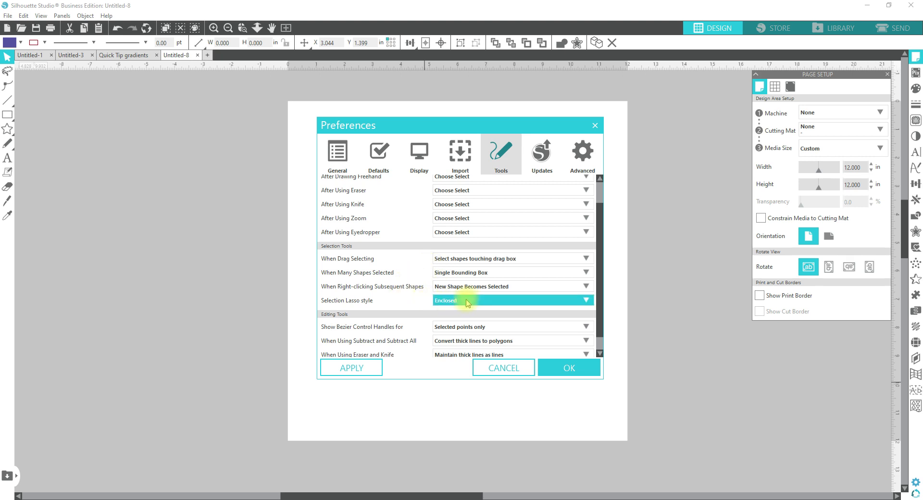
mouse_move(464, 305)
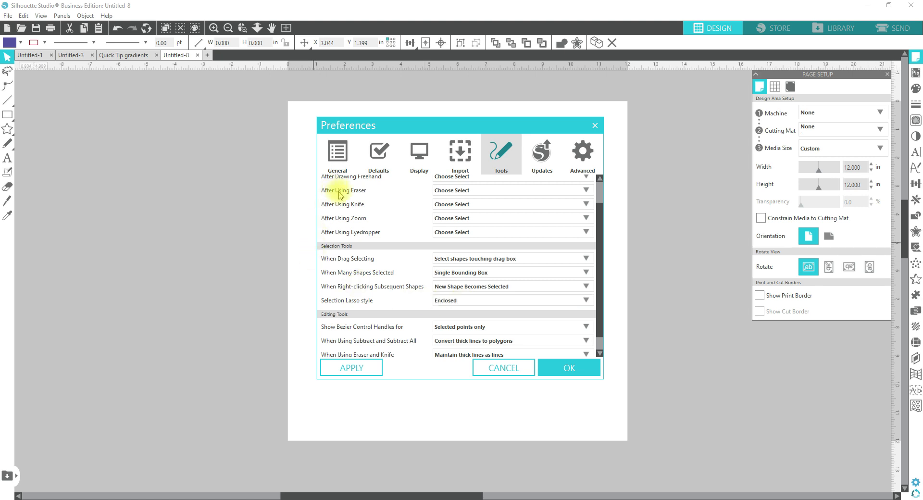
mouse_move(397, 248)
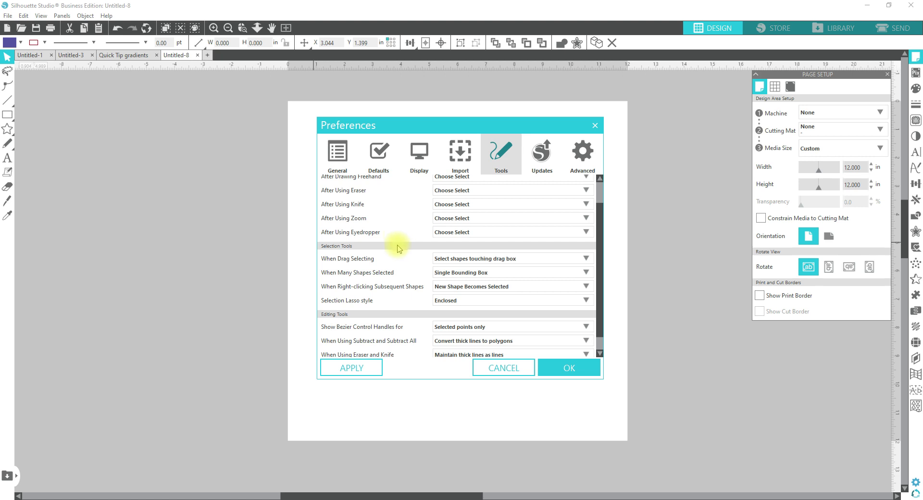
mouse_move(398, 273)
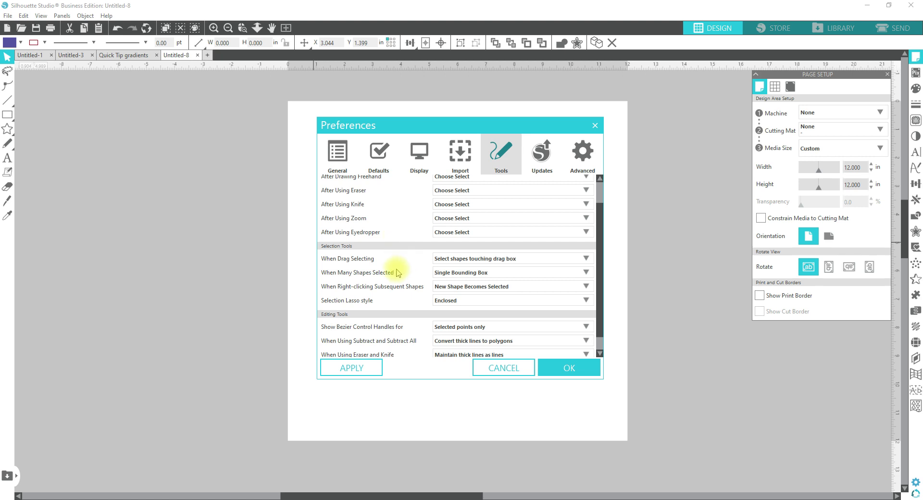
mouse_move(400, 218)
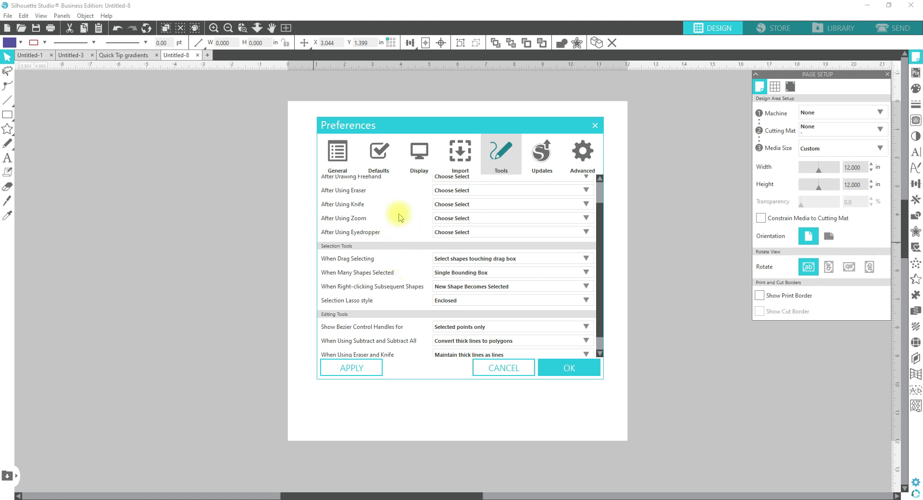
mouse_move(388, 247)
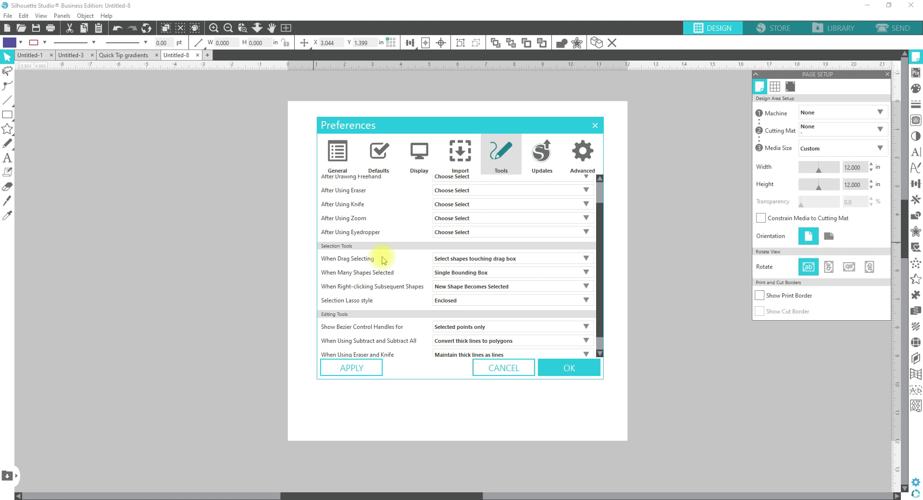
mouse_move(369, 277)
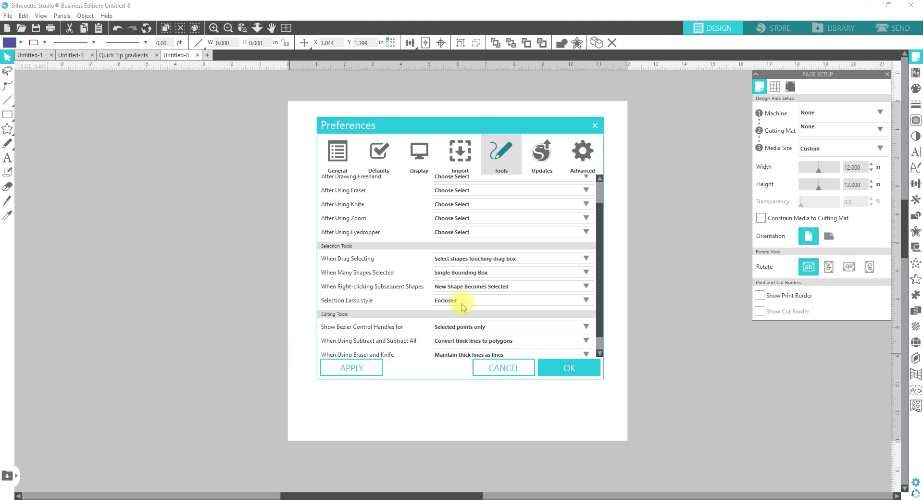
click(511, 301)
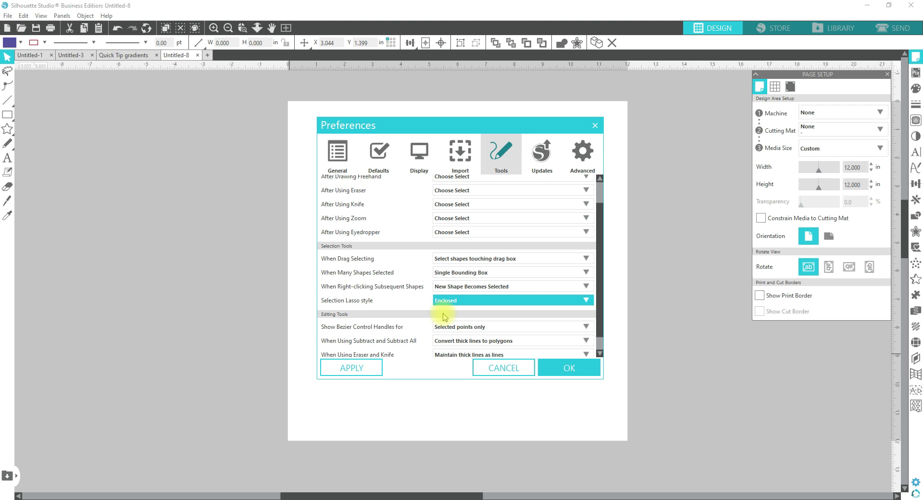
click(511, 301)
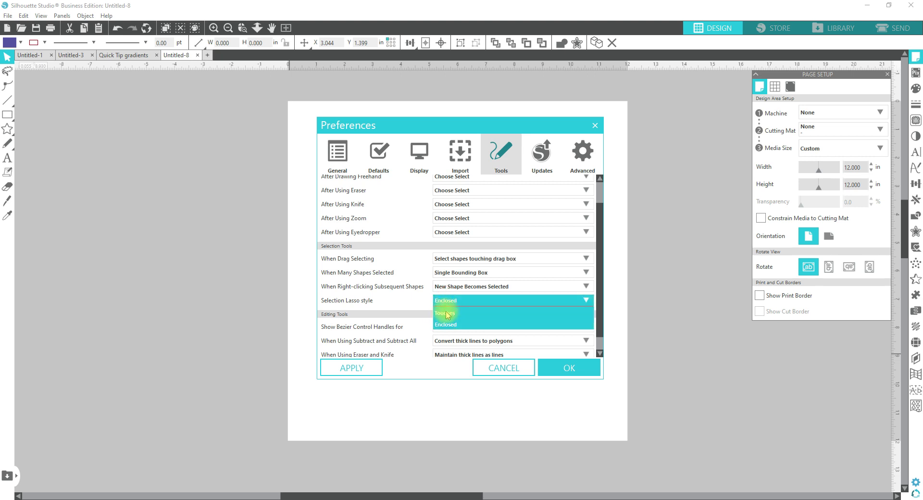
click(446, 312)
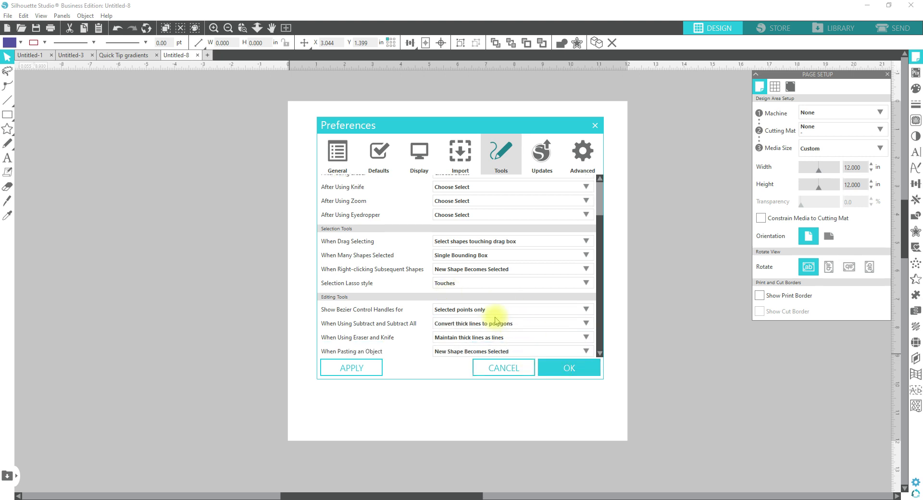
Inspect other Tools preference settings, including the Bezier control handles option
click(511, 322)
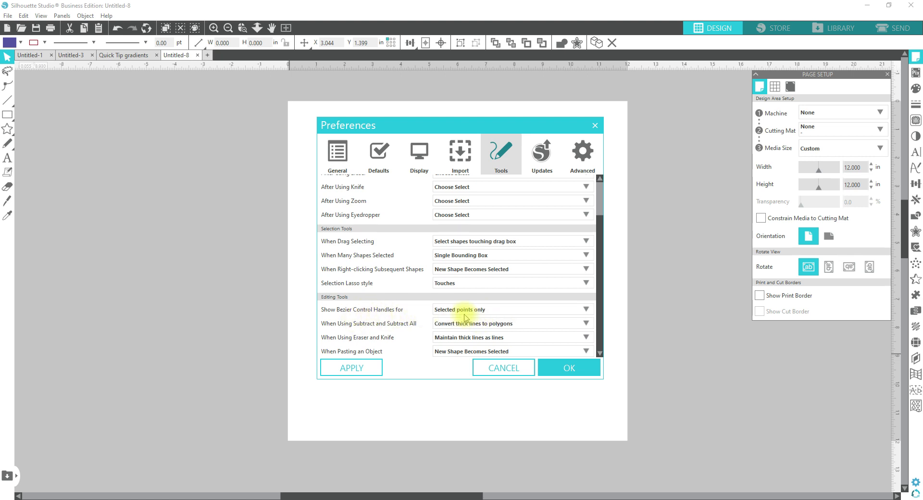
click(509, 309)
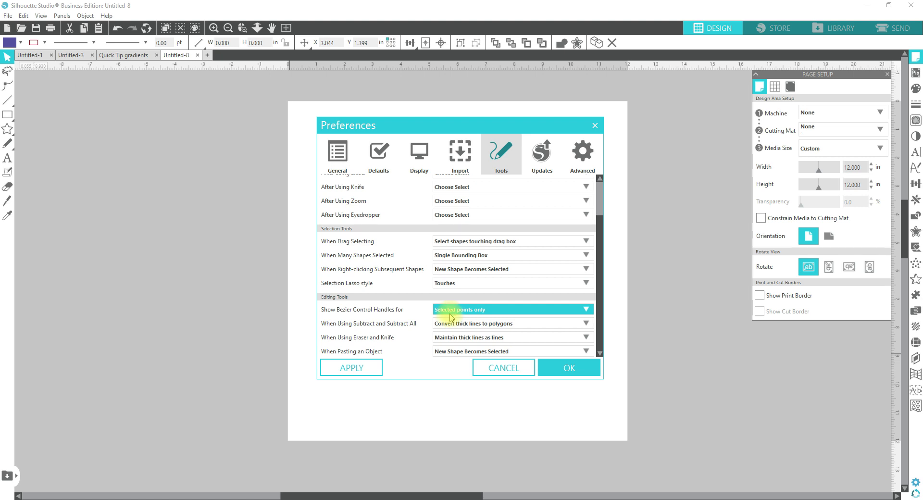
mouse_move(465, 324)
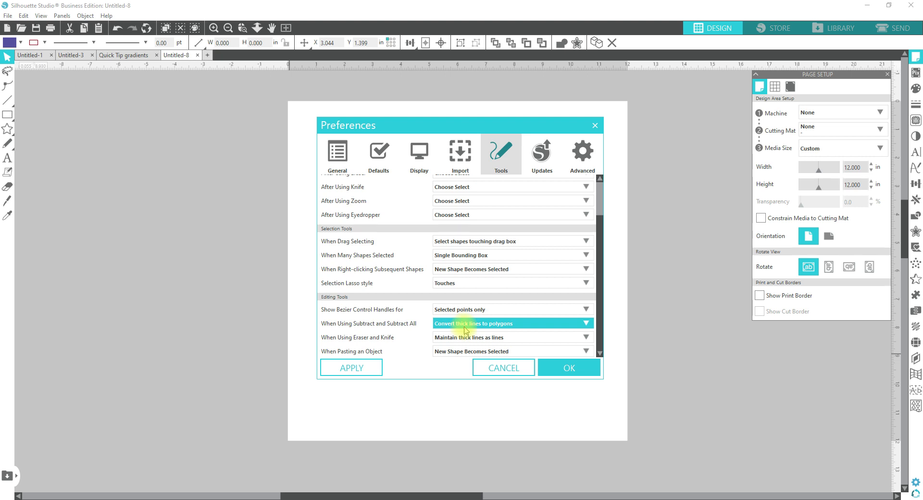
mouse_move(456, 328)
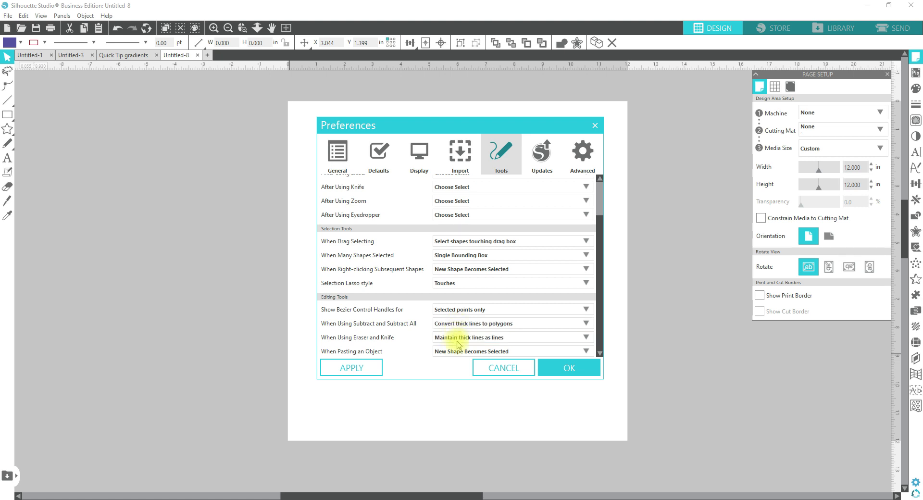
click(511, 337)
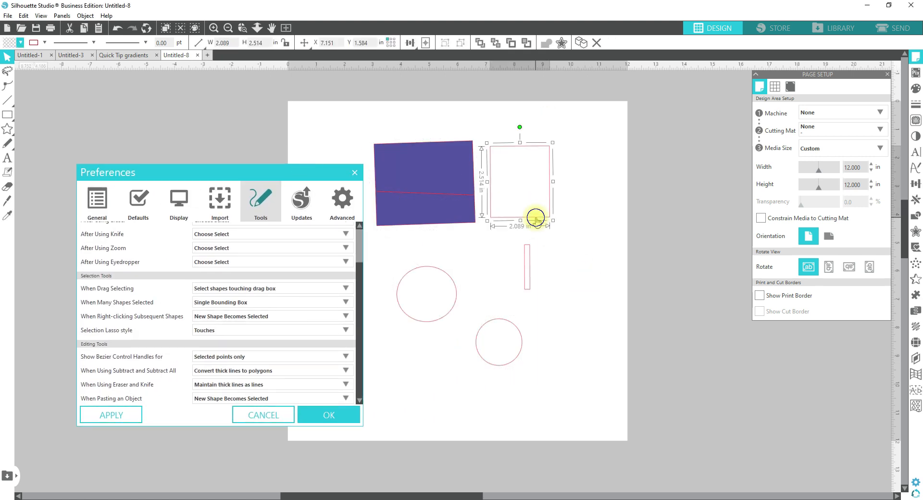
mouse_move(561, 242)
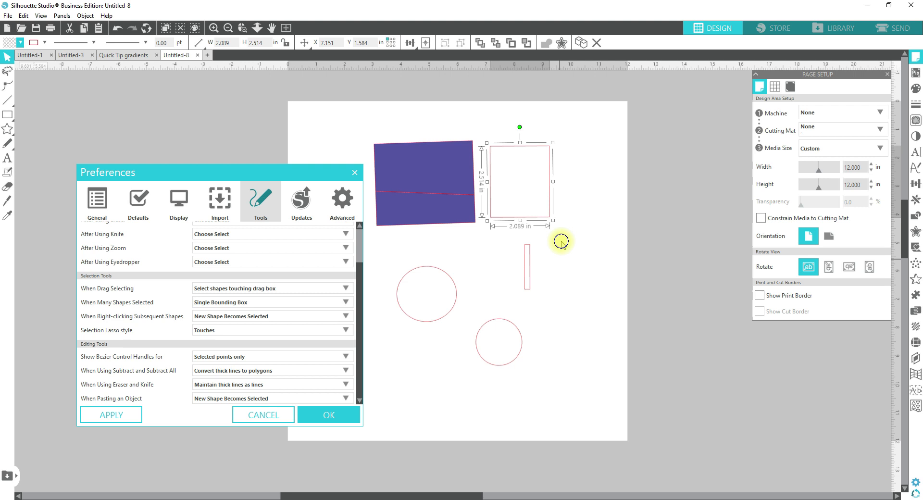
Set When Pasting an Object to No shapes selected
right_click(561, 241)
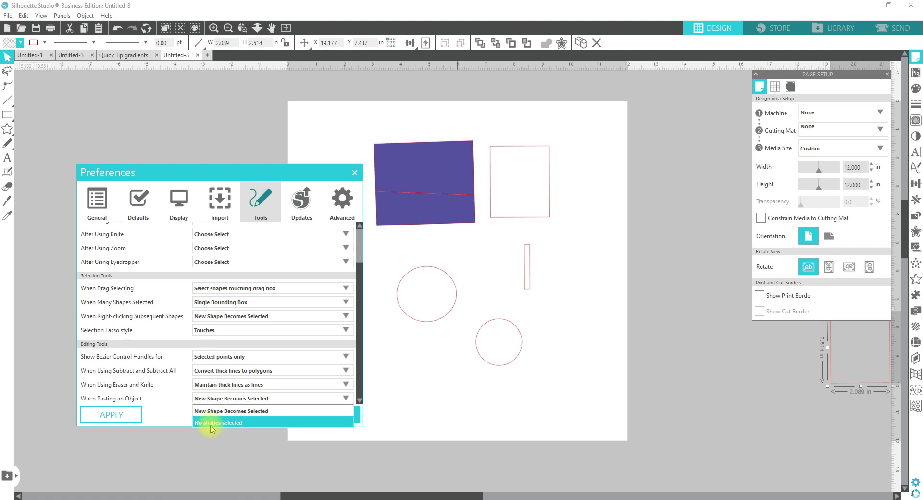
click(218, 422)
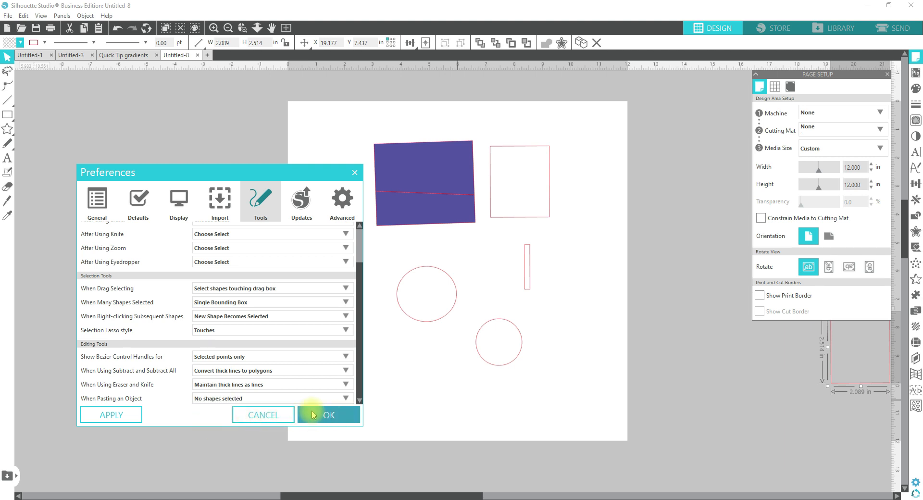
mouse_move(588, 204)
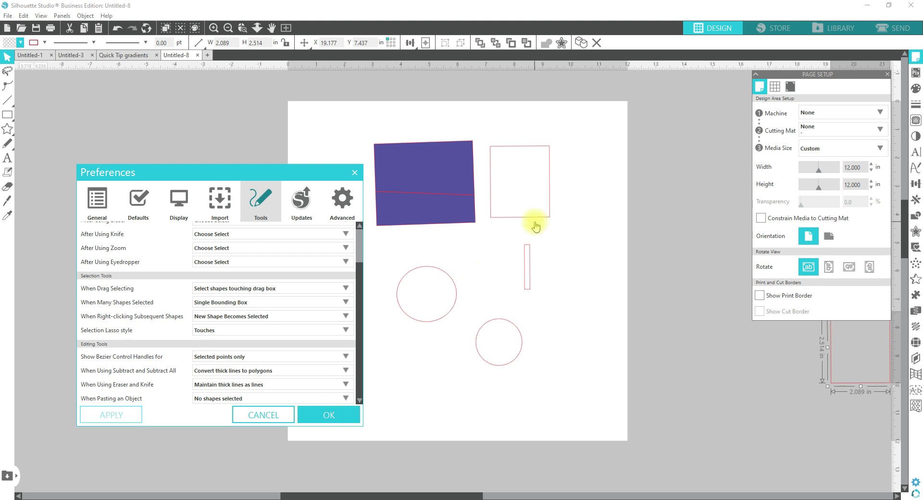
Select the outline square and paste a copy that lands unselected
click(328, 414)
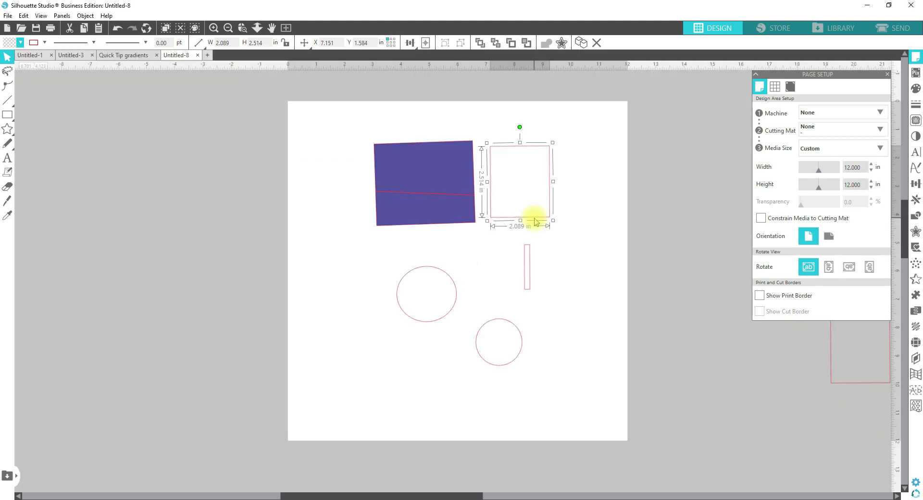
right_click(534, 220)
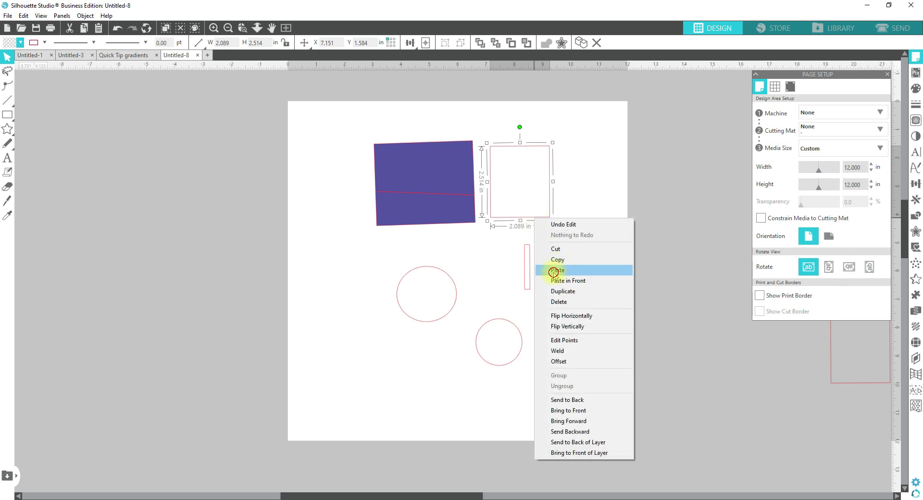
click(556, 270)
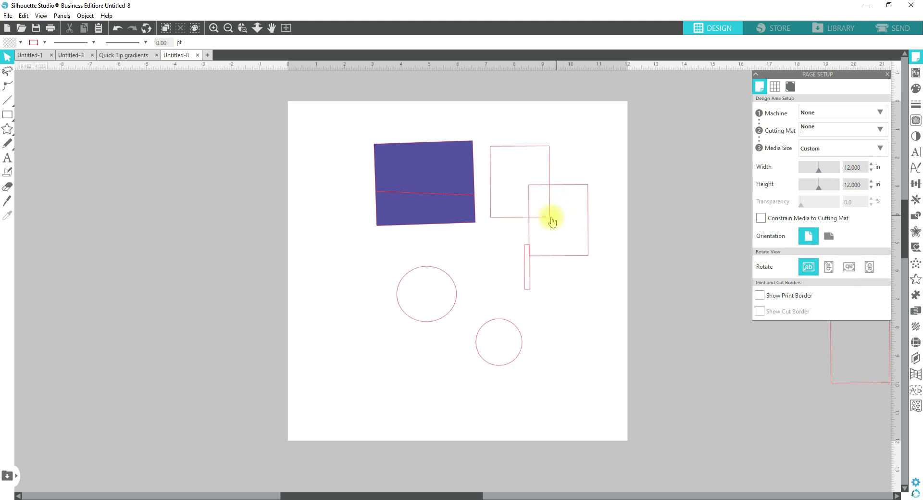
mouse_move(532, 229)
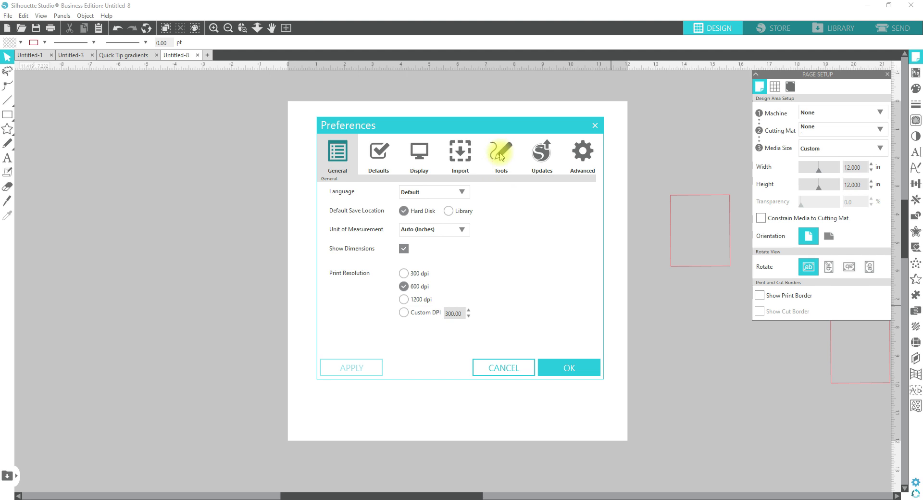
Review the Tools preferences, switch to the Quick Tip gradients document, and close Preferences
click(500, 154)
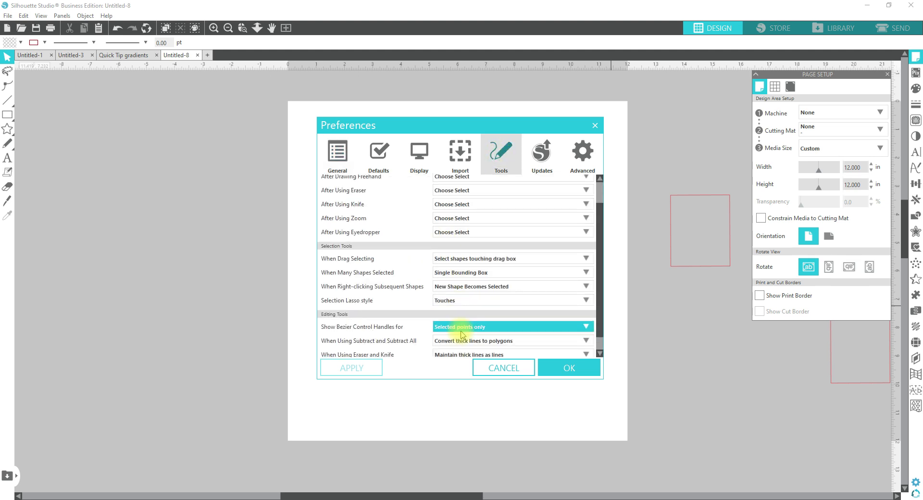
click(583, 351)
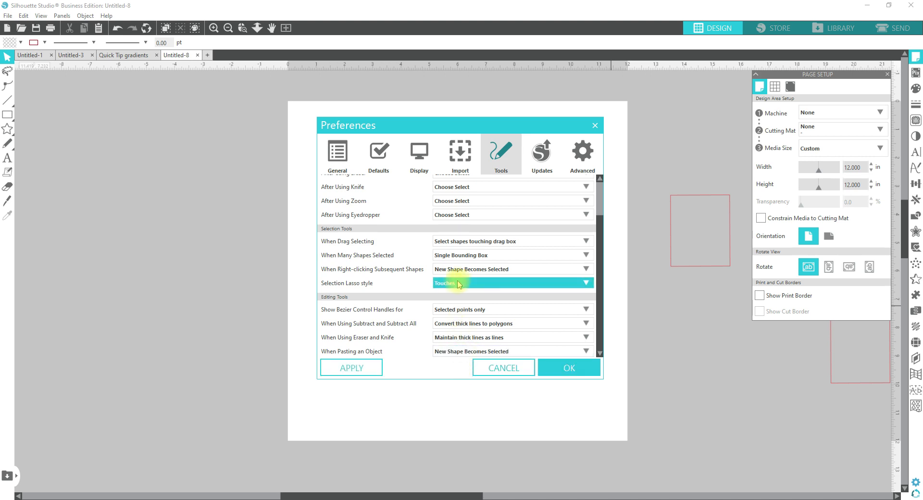
mouse_move(493, 200)
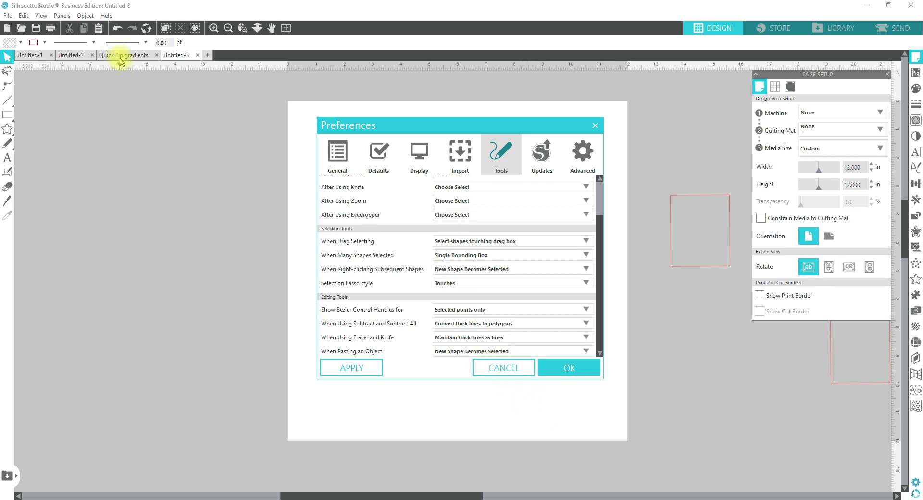
click(124, 55)
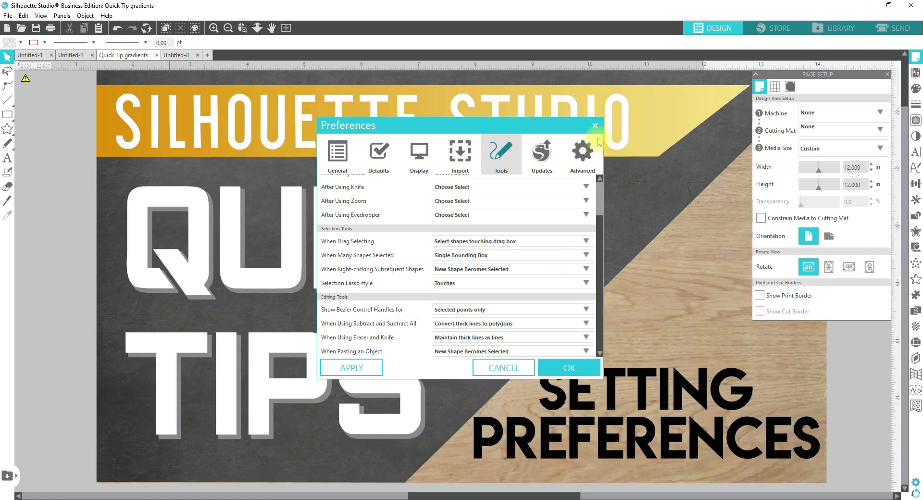
click(567, 367)
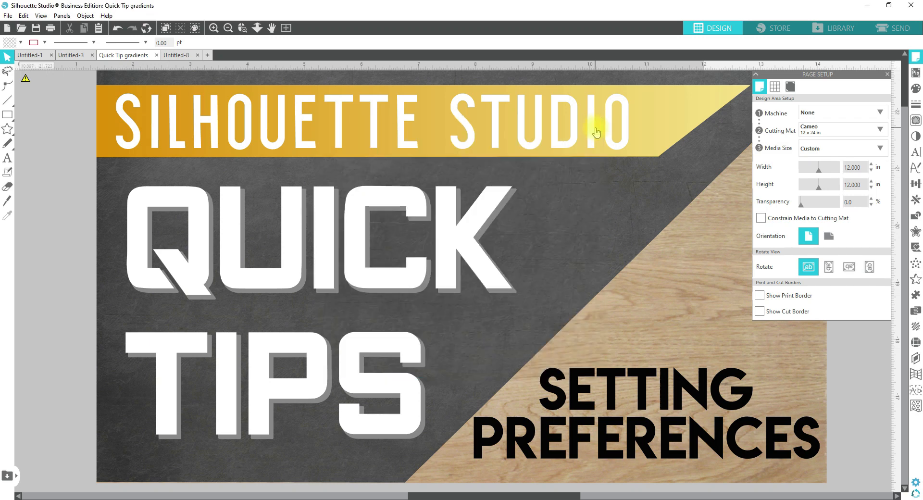